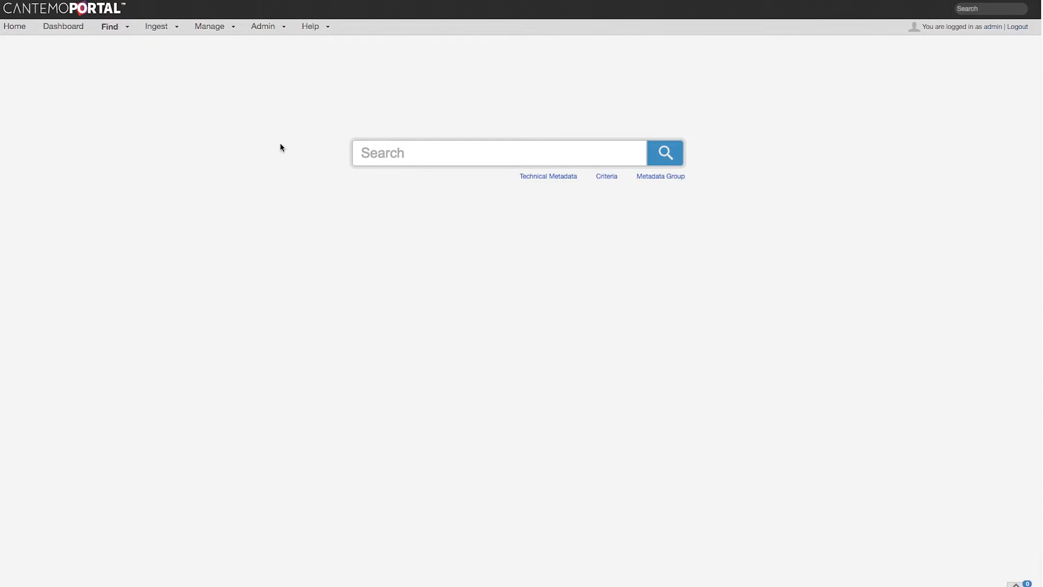
- Queue the five Portal3.1 videos in the web uploader via Ingest > Upload
click(156, 26)
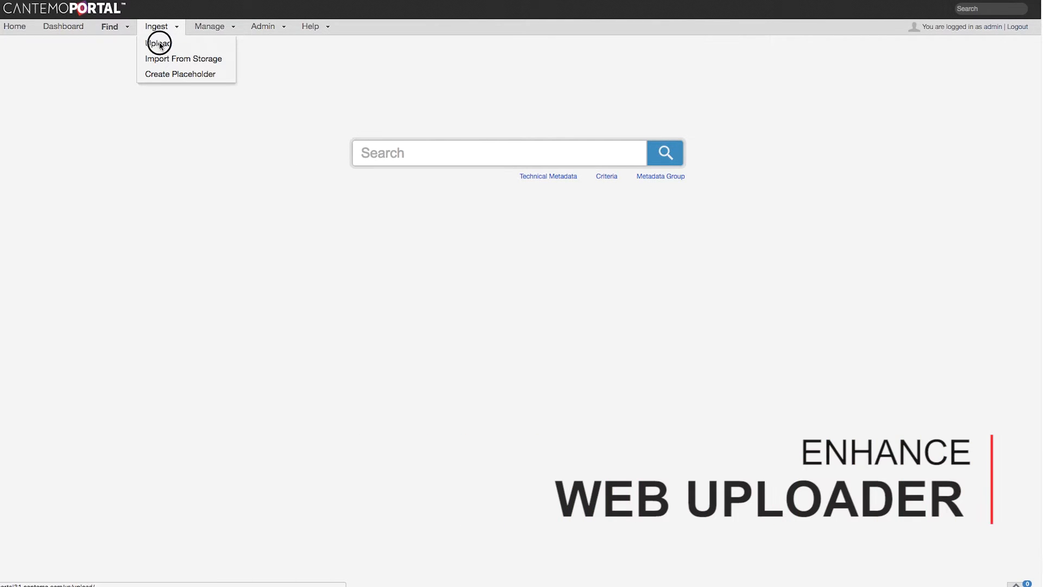
click(158, 44)
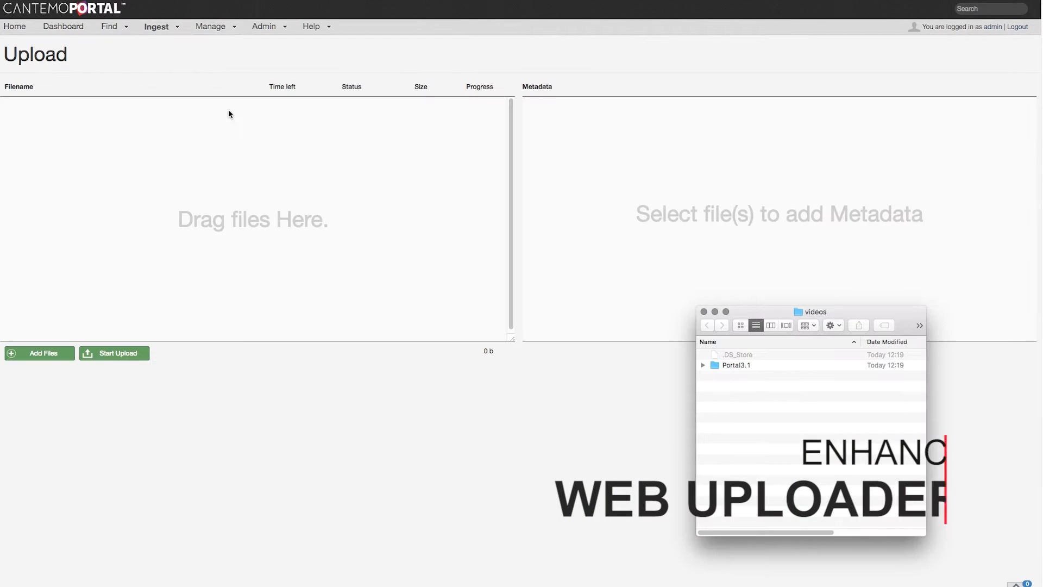
click(736, 365)
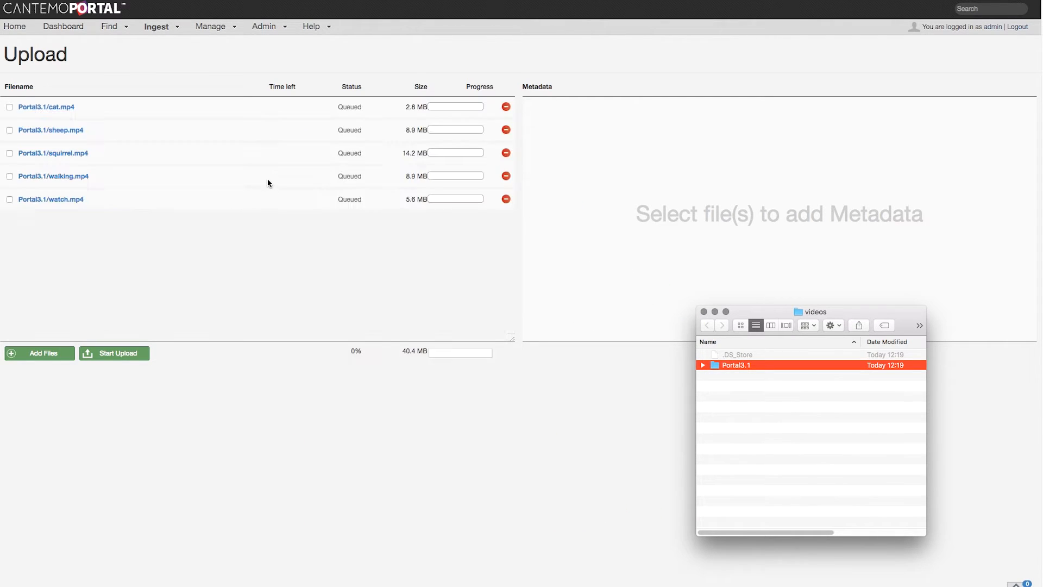
- Give cat, sheep and squirrel the description 'Animals' and release date 02/23/2017
click(10, 108)
text(An)
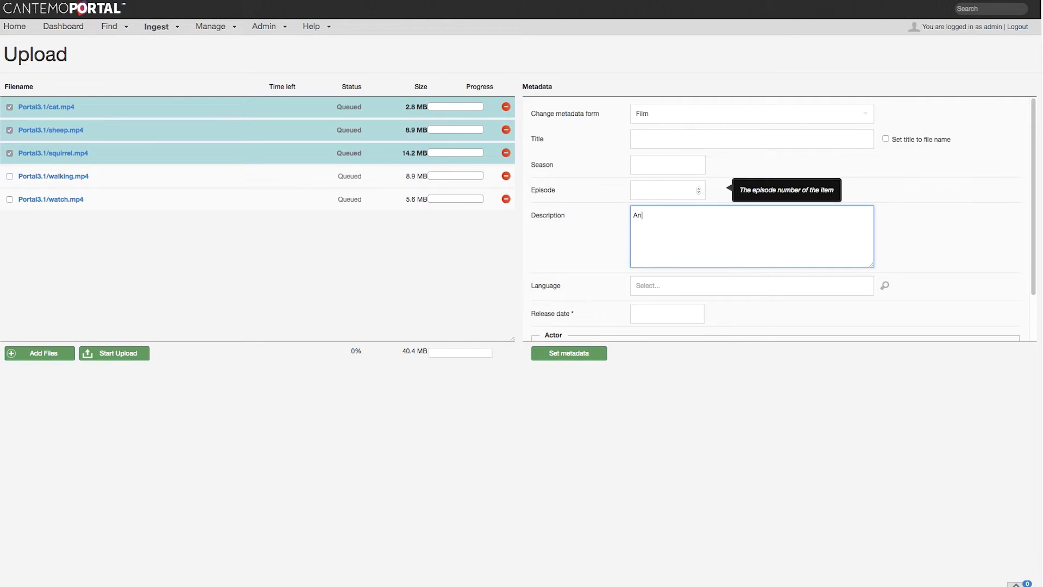
text(imals)
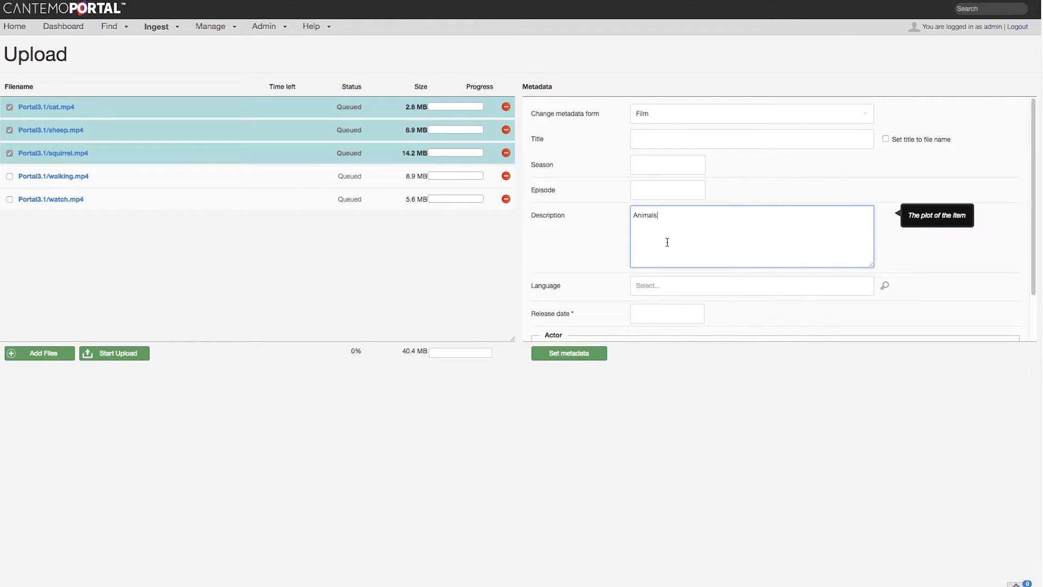
click(666, 313)
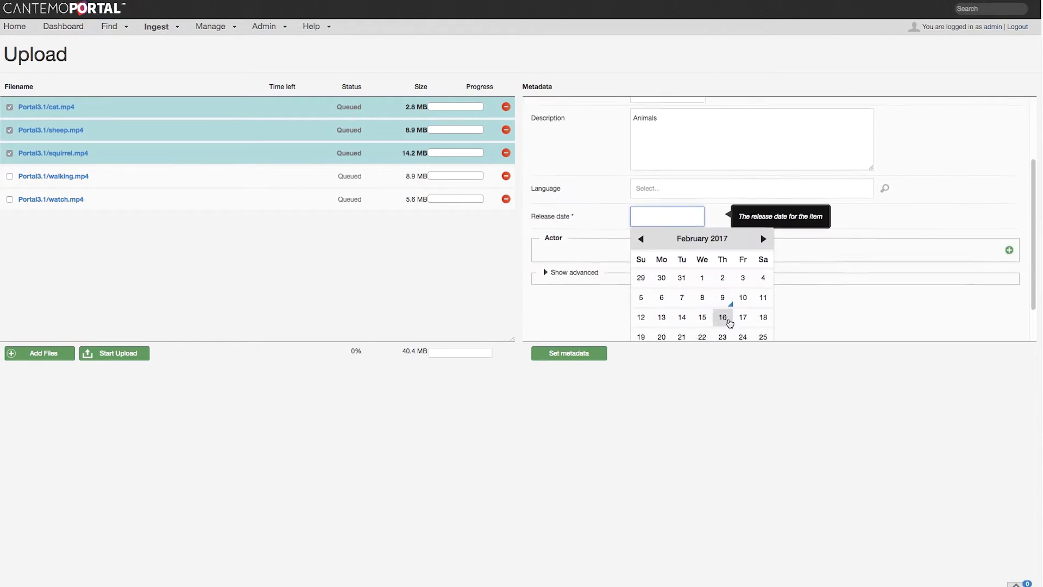
click(723, 336)
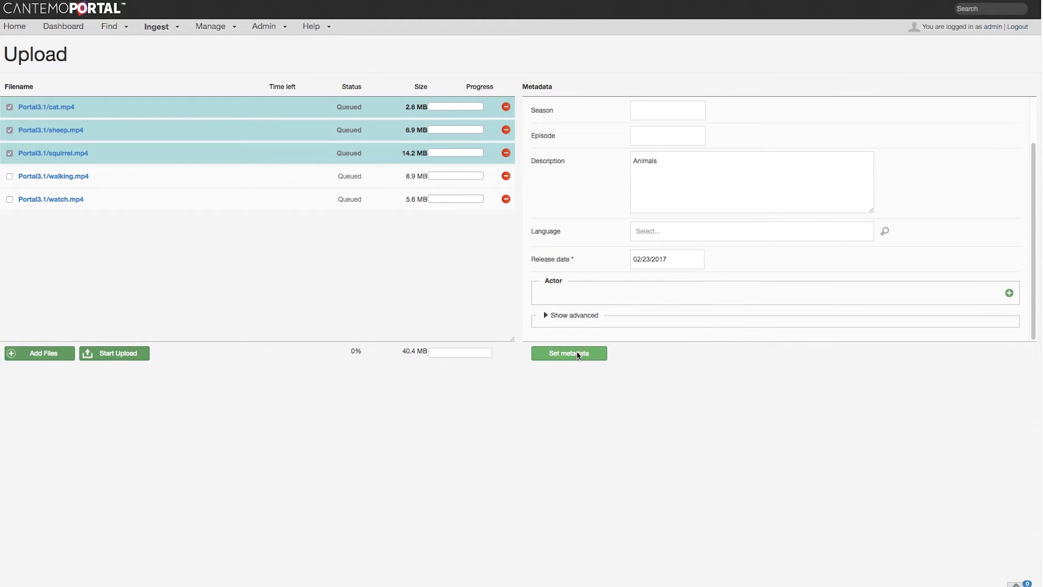
- Apply the metadata, let the uploads finish and verify cat.mp4 shows Animals and 02/23/2017
click(568, 353)
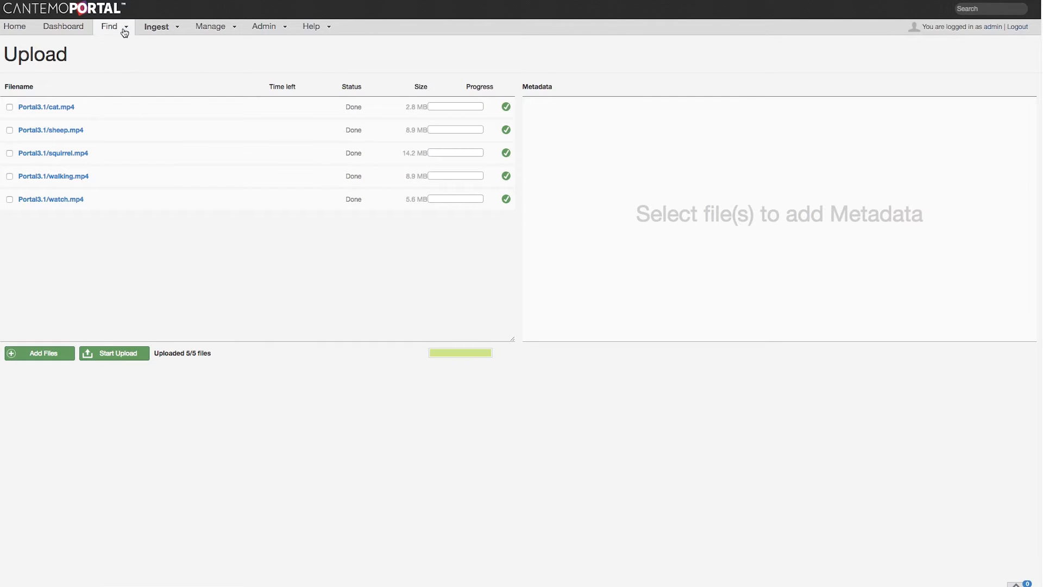
click(108, 26)
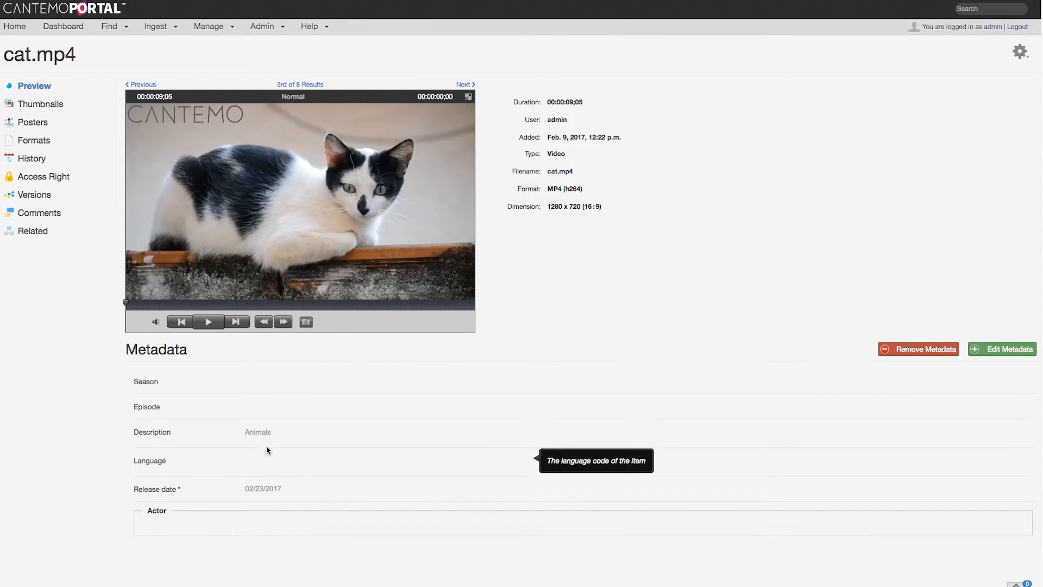
mouse_move(107, 130)
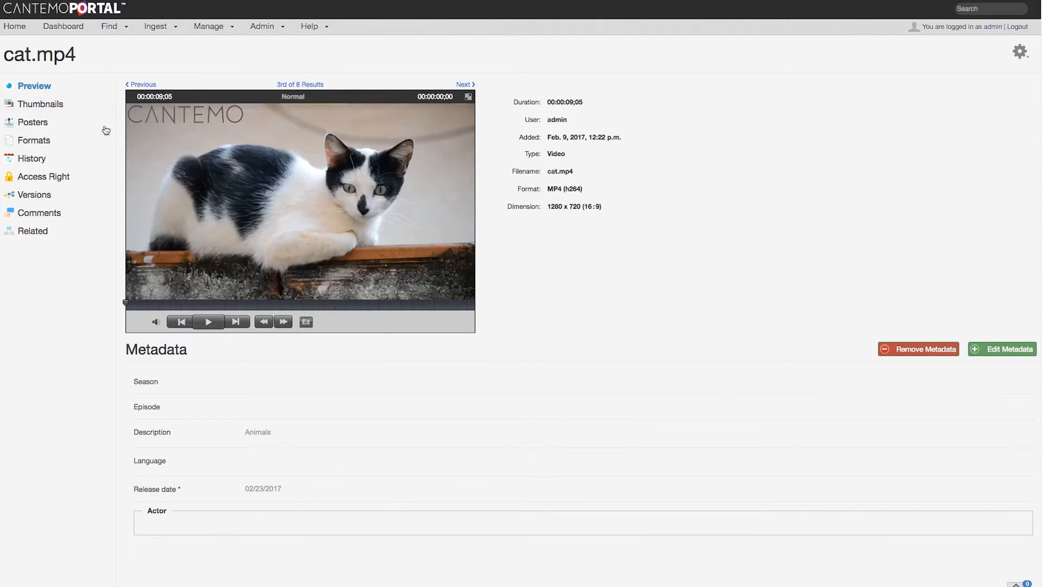
click(109, 26)
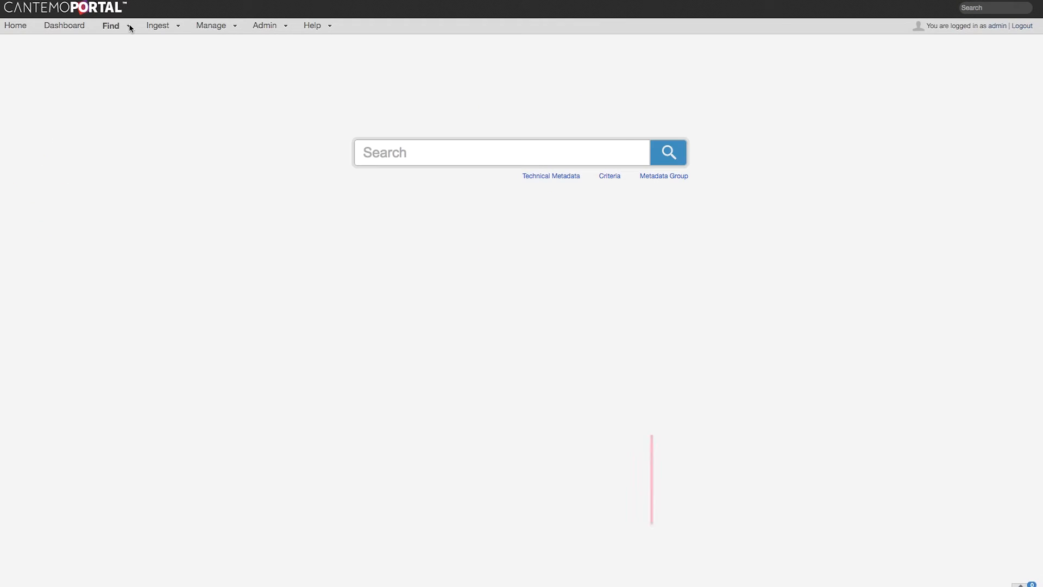
- From the Human - Intro s01e00.mp4 item, reach the Film metadata group for editing
click(668, 152)
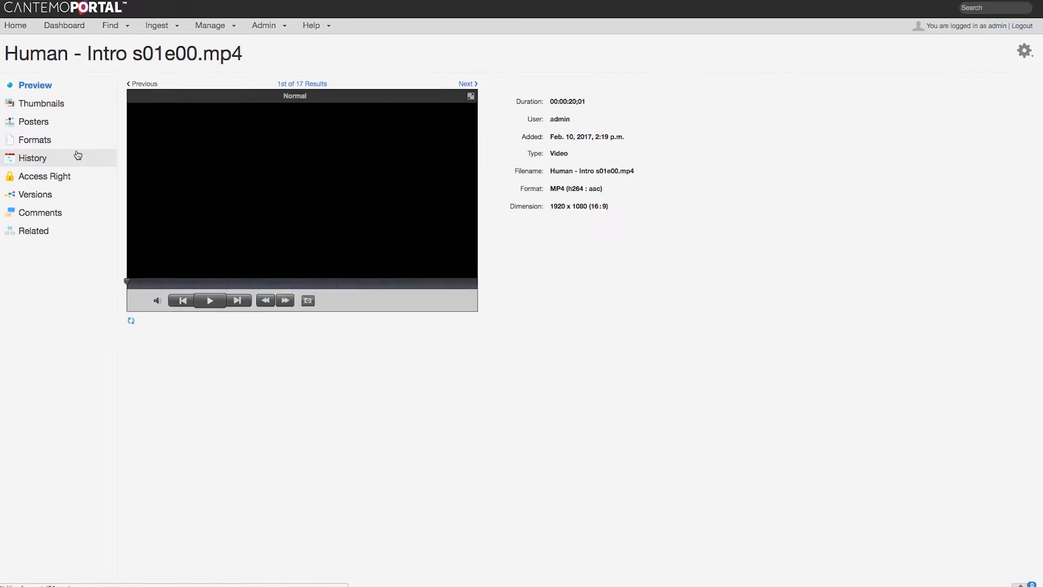
click(210, 25)
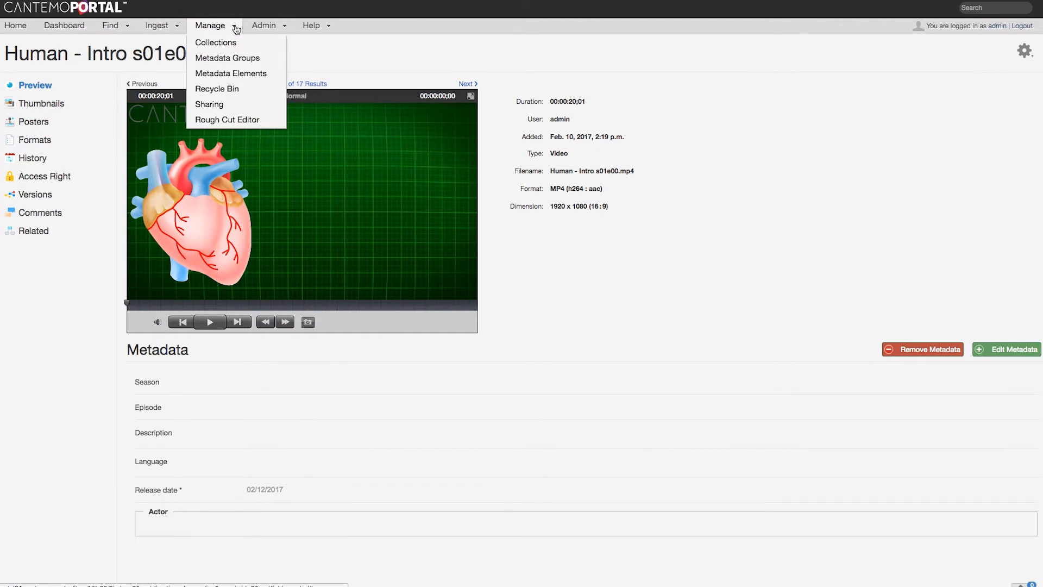
click(227, 58)
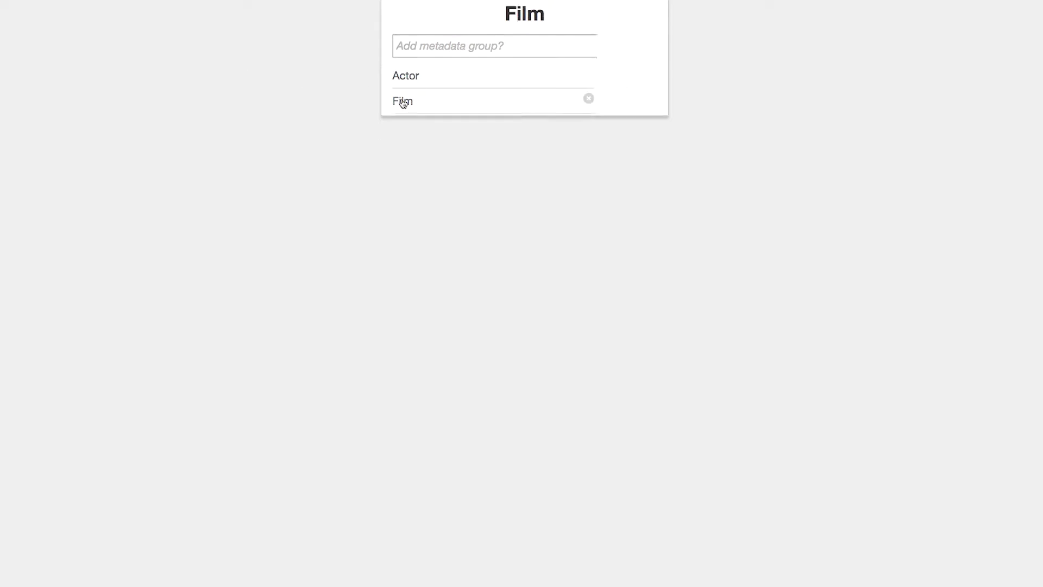
click(402, 100)
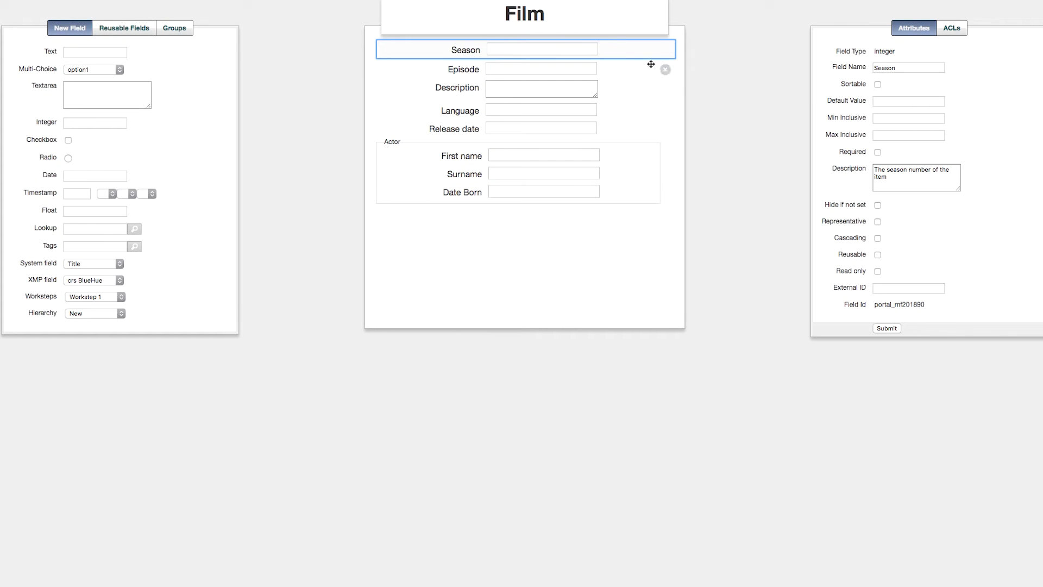
- Mark the Season field as cascading, save it and return to the intro item page
click(876, 238)
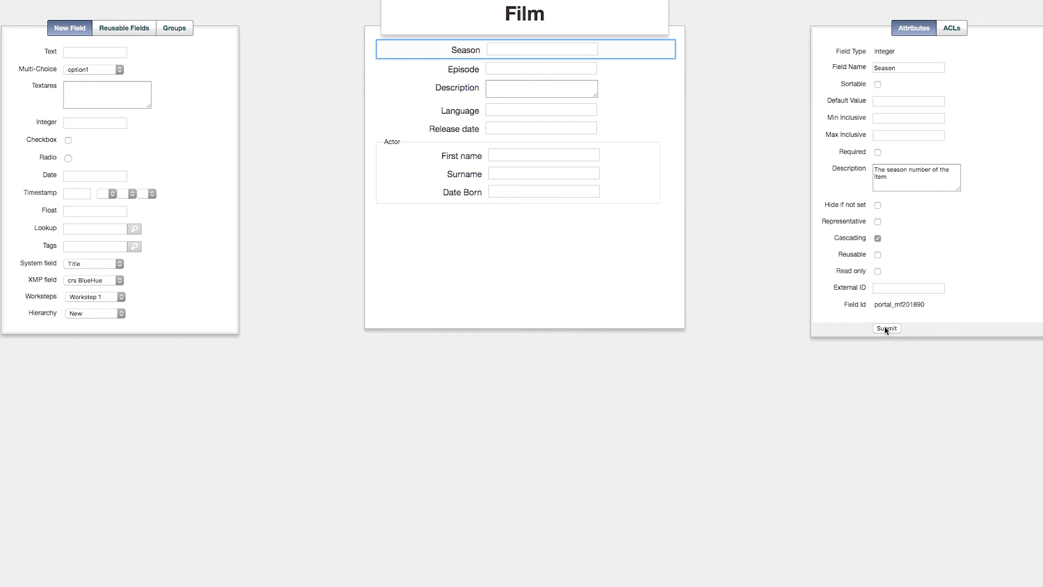
click(886, 328)
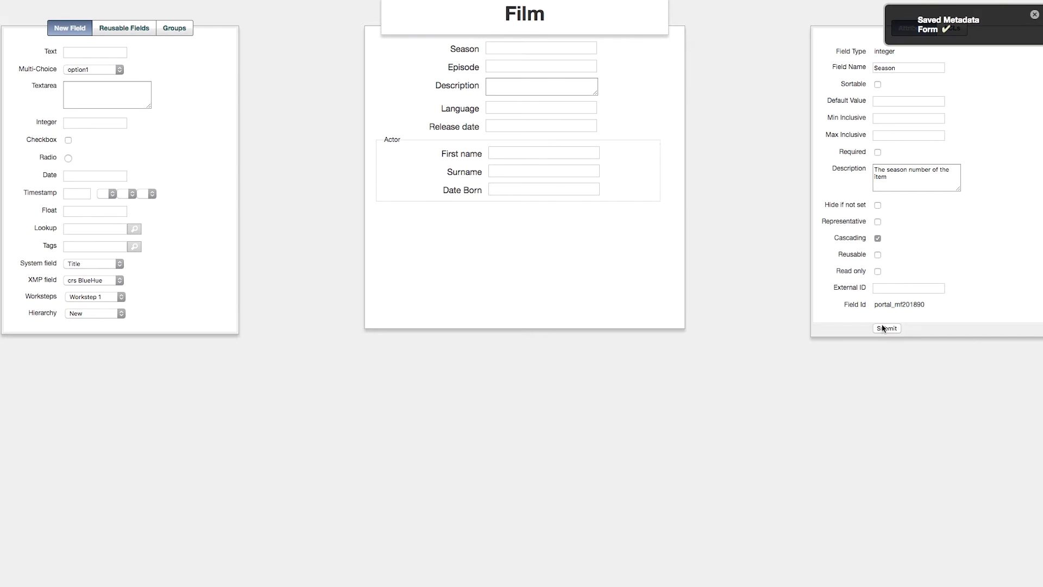
click(886, 328)
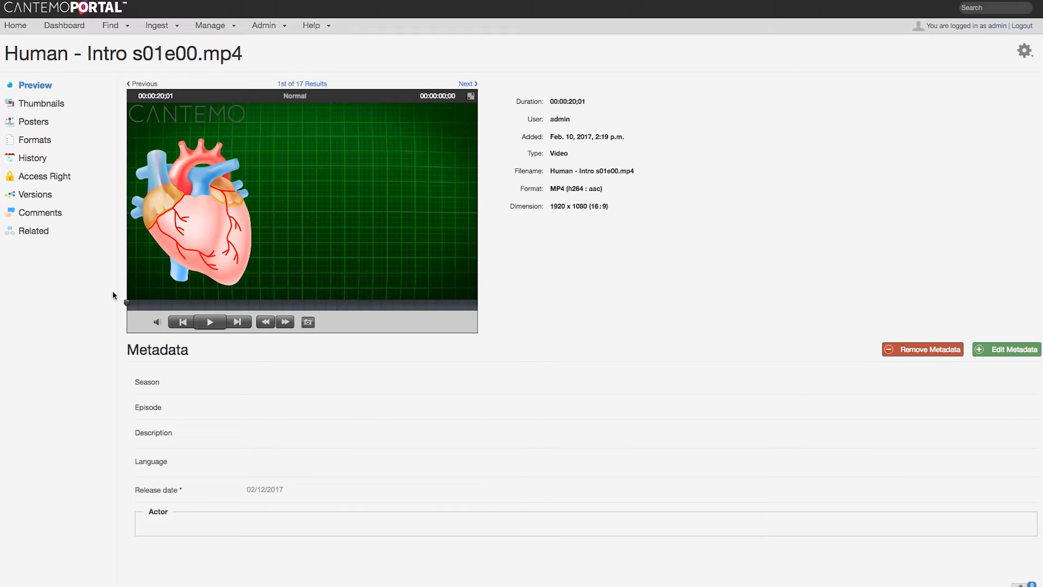
- Add the Brain, Skeleton, Veins and Organs episodes as children of Human - Intro, searching 'human'
click(34, 230)
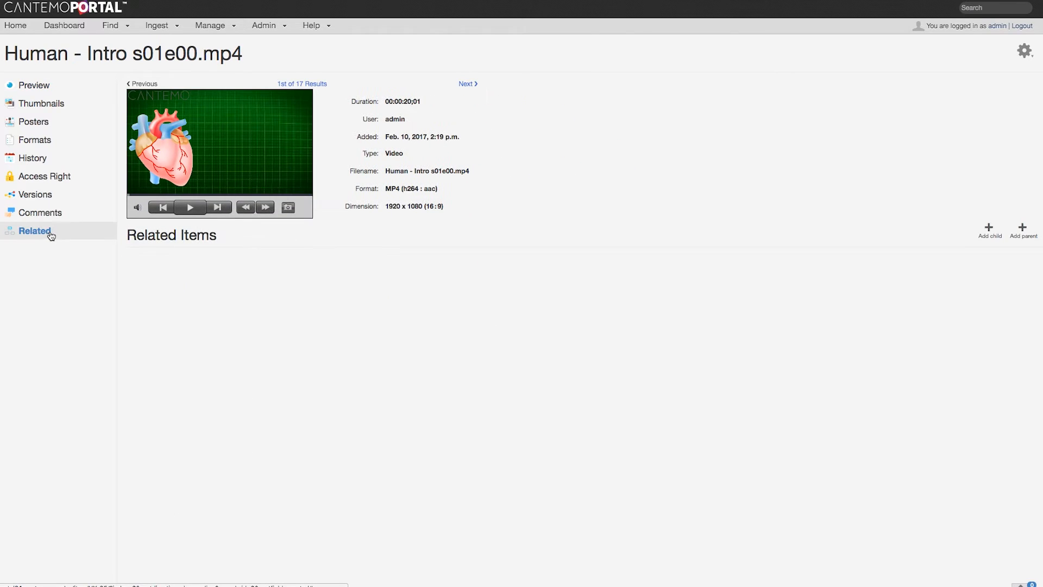
click(987, 230)
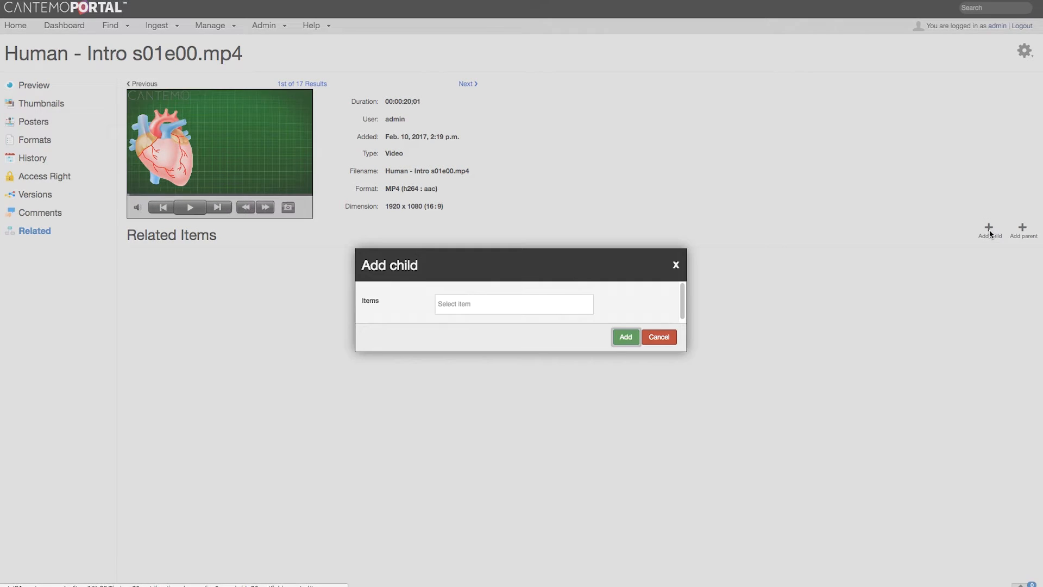
text(huma)
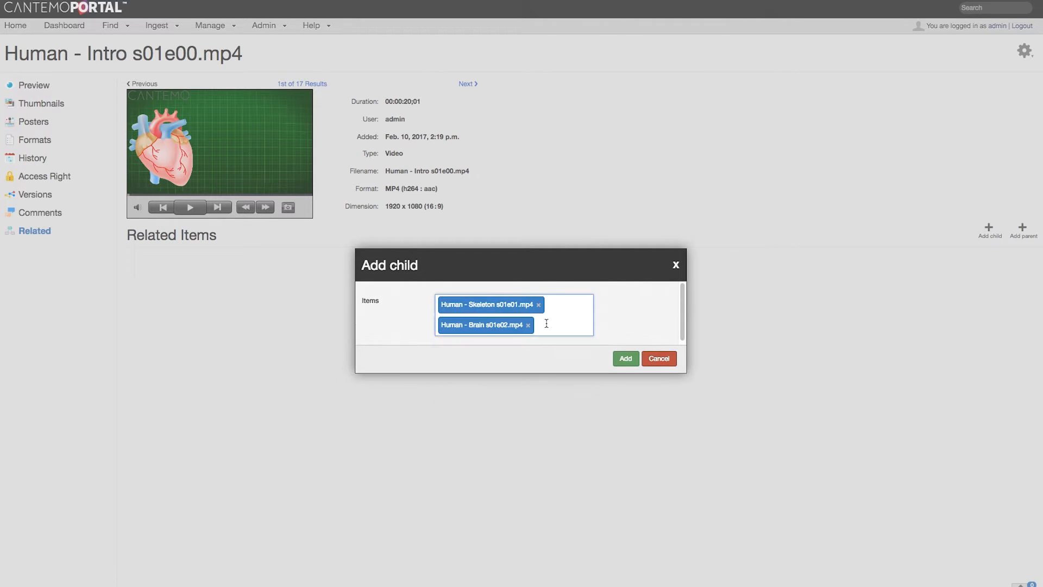
text(human)
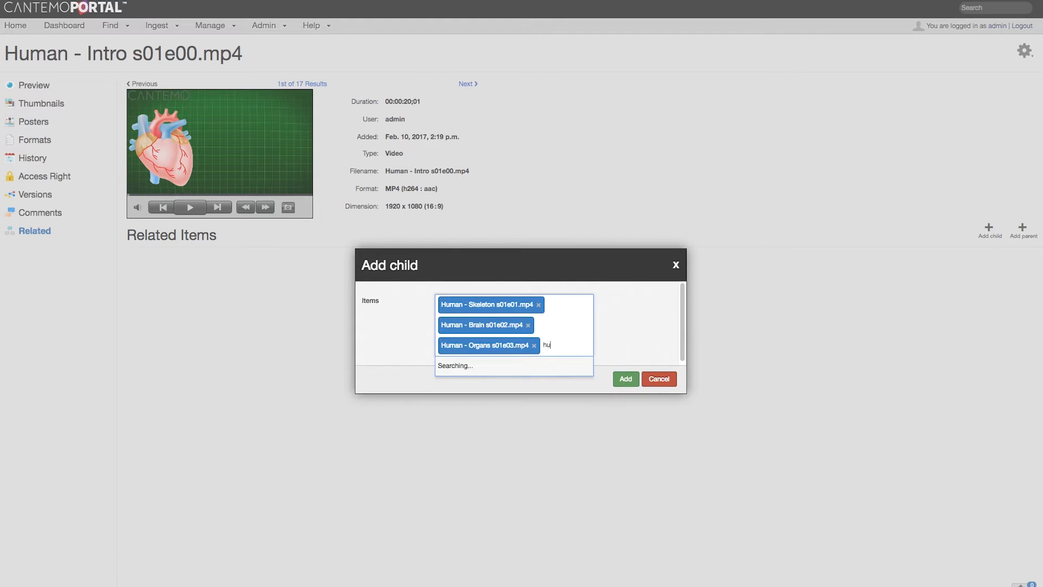
click(624, 378)
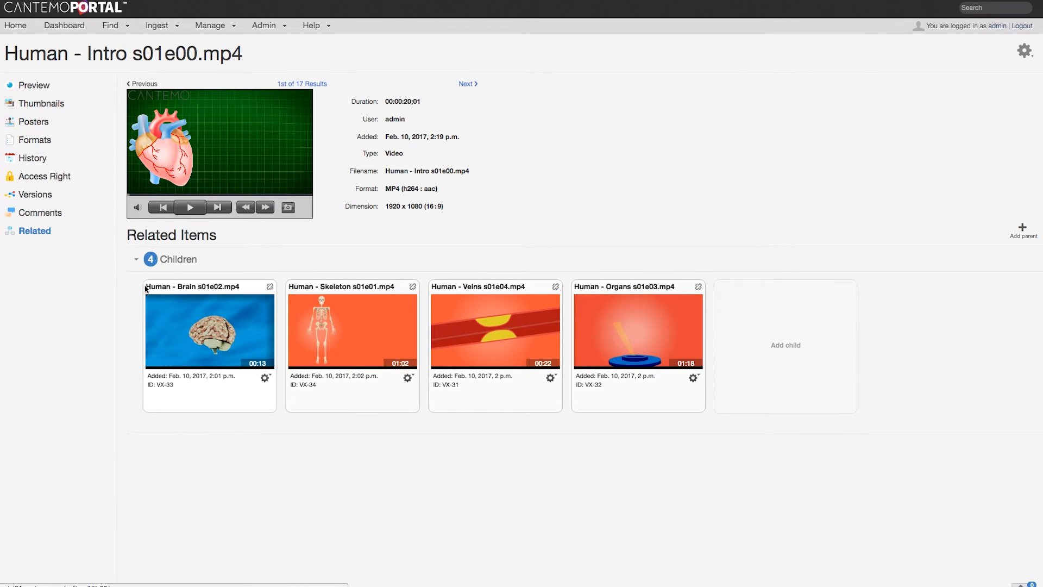
- Browse the intro preview and its Human - Veins s01e04.mp4 child, then return home
click(35, 85)
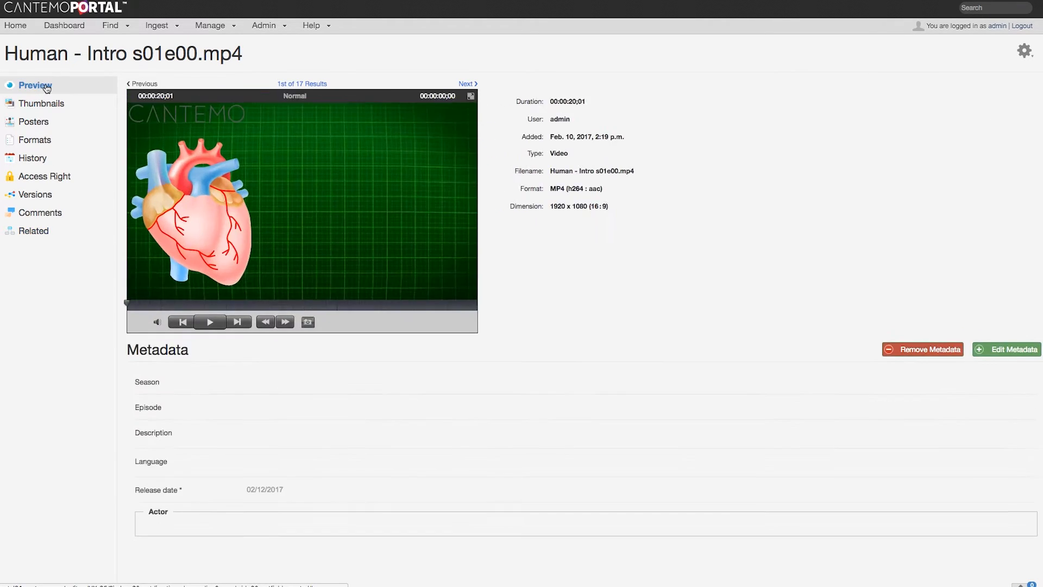
click(1011, 349)
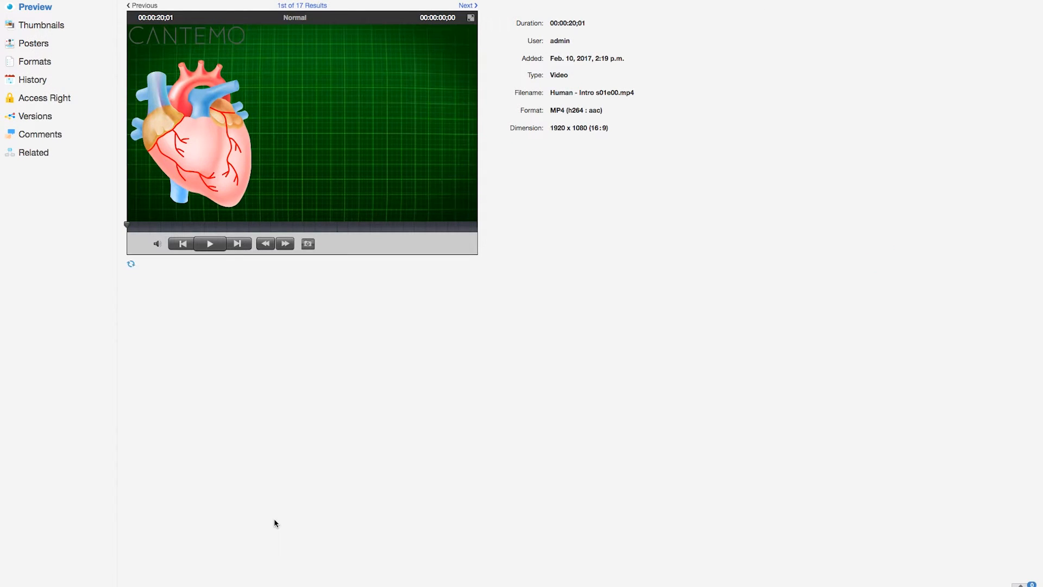
click(35, 152)
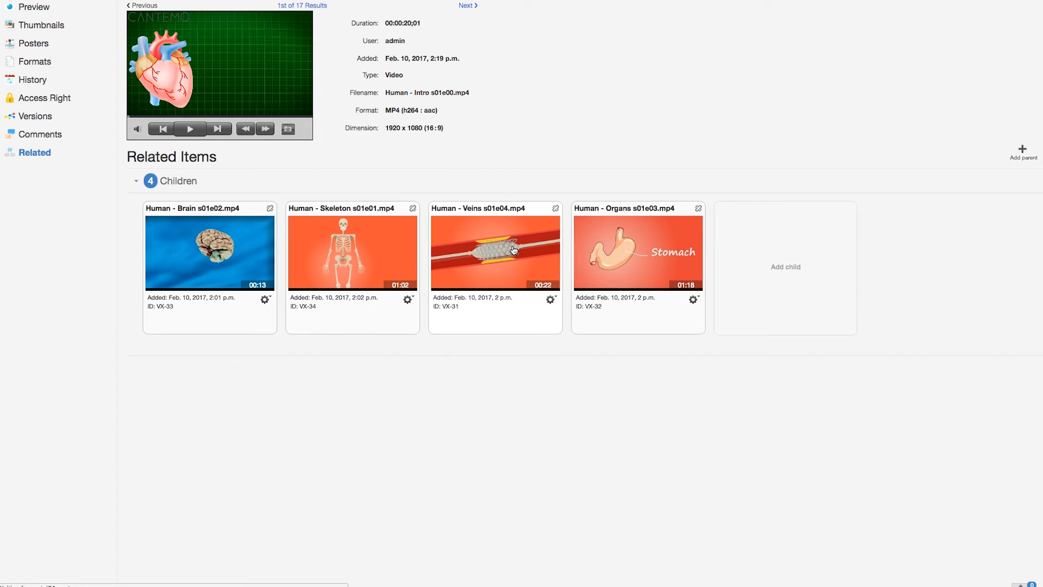
click(496, 251)
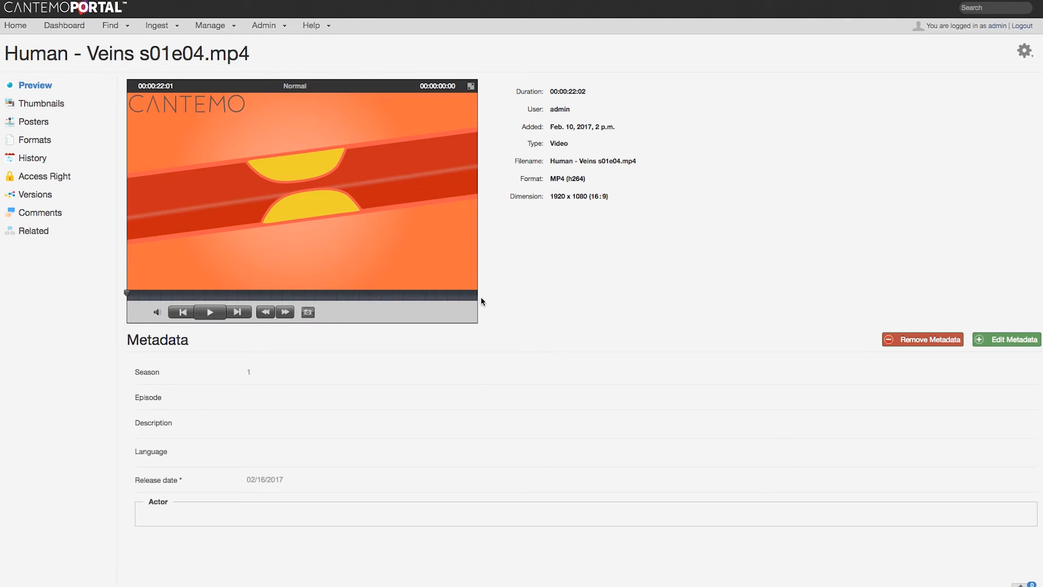
click(14, 25)
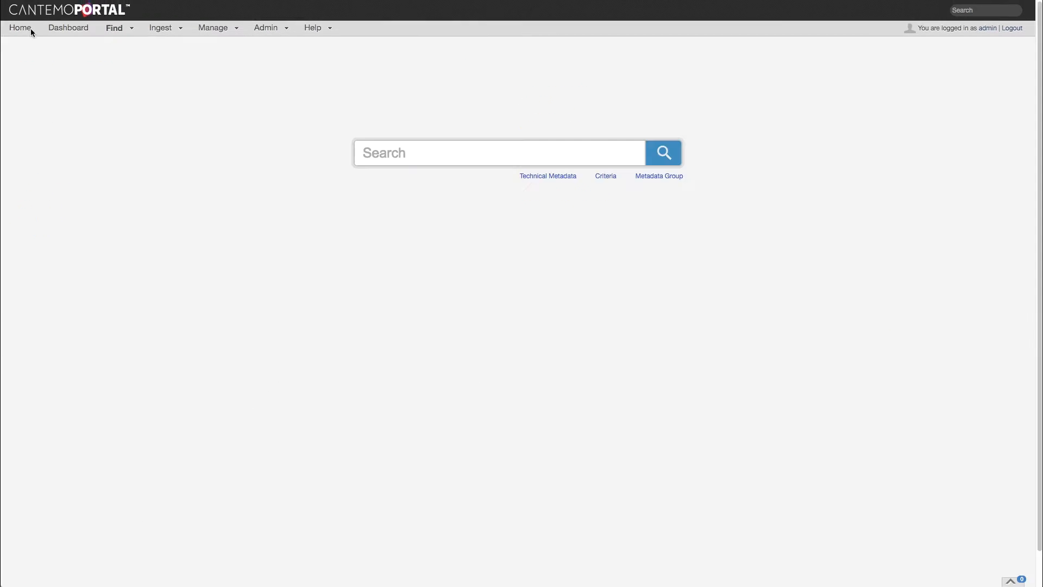
- In the rough cut editor, search clips and add squirrel.mp4 to the timeline
click(213, 27)
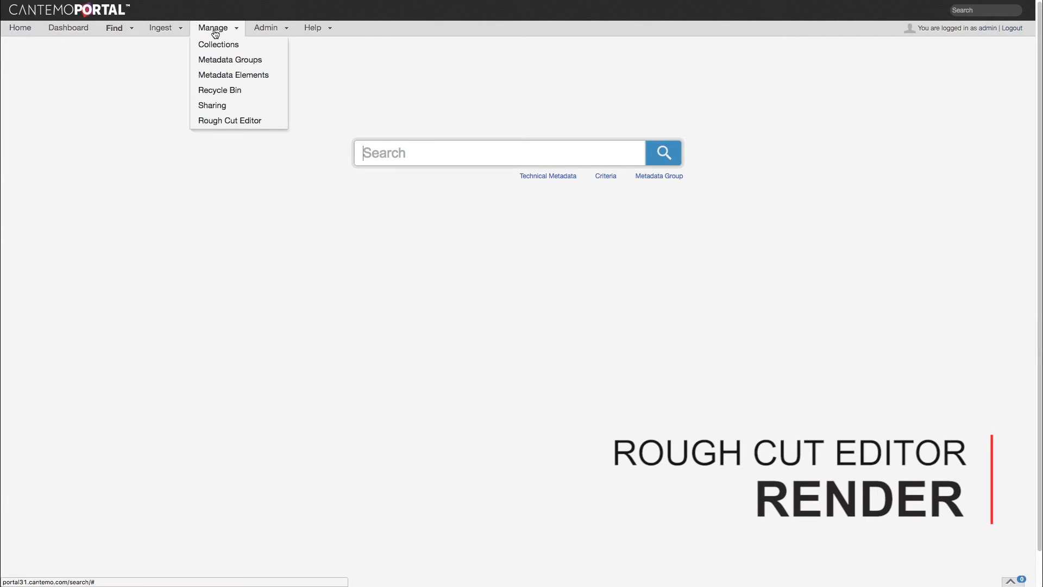
click(229, 121)
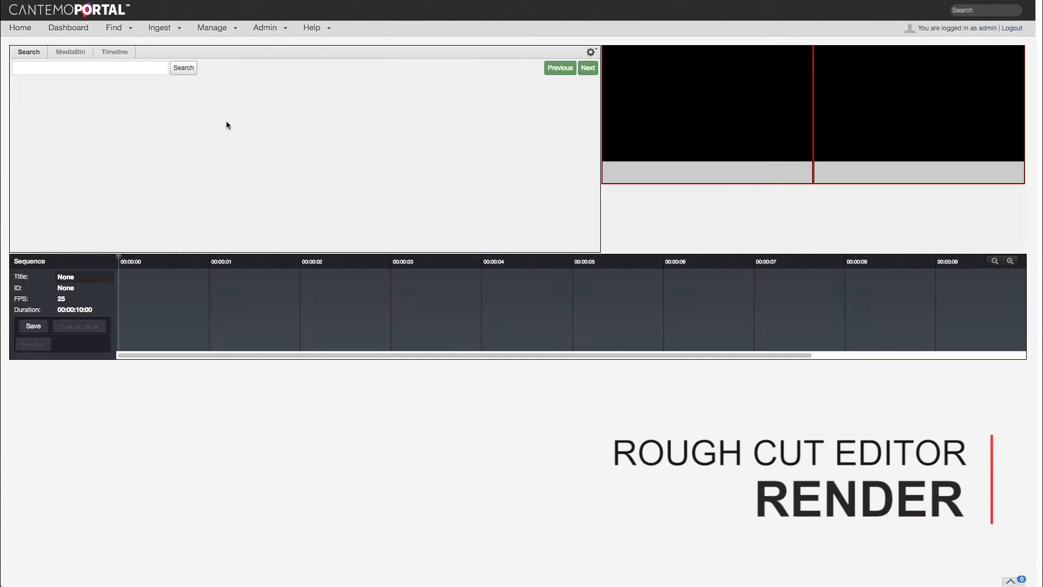
click(90, 68)
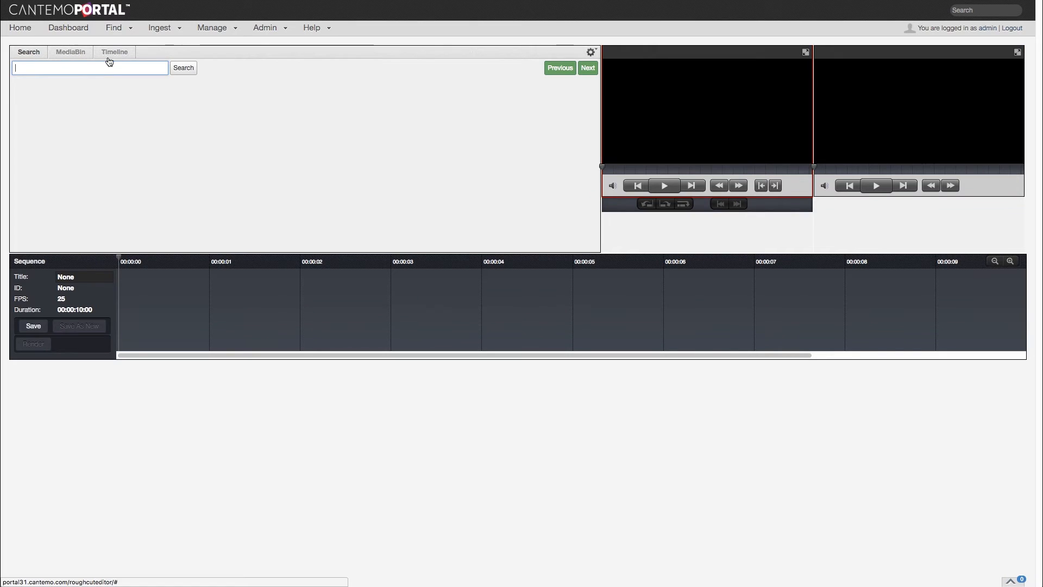
click(183, 68)
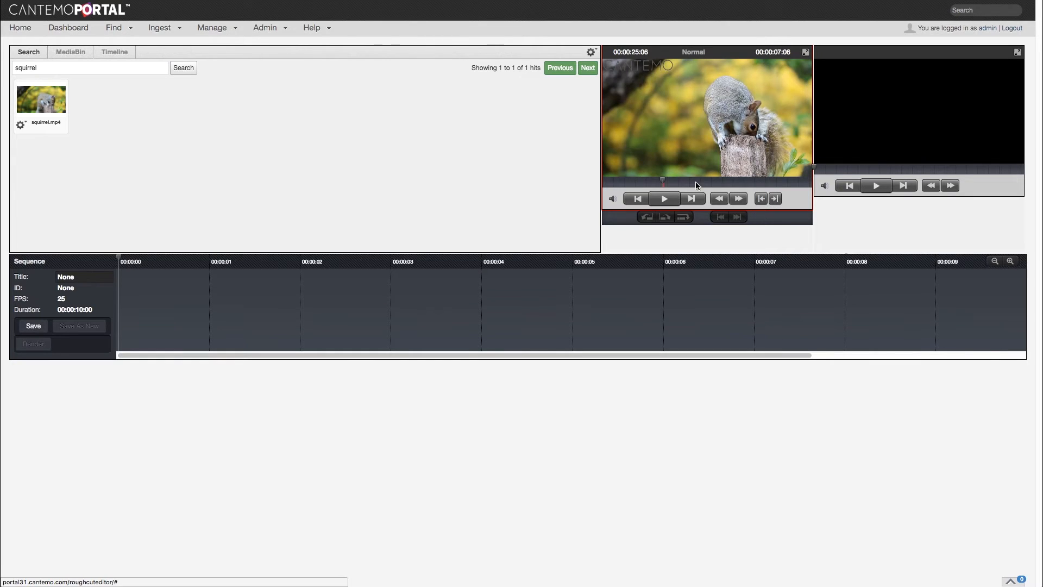
click(645, 216)
text(walk)
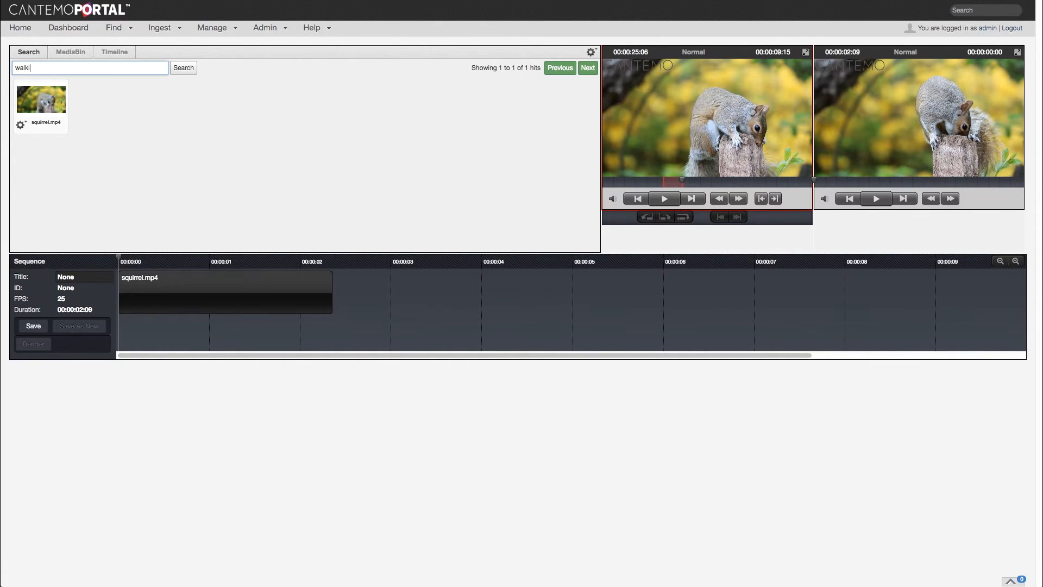
- Insert walking.mp4 at the start and save the sequence as testRender (VX-39)
click(184, 67)
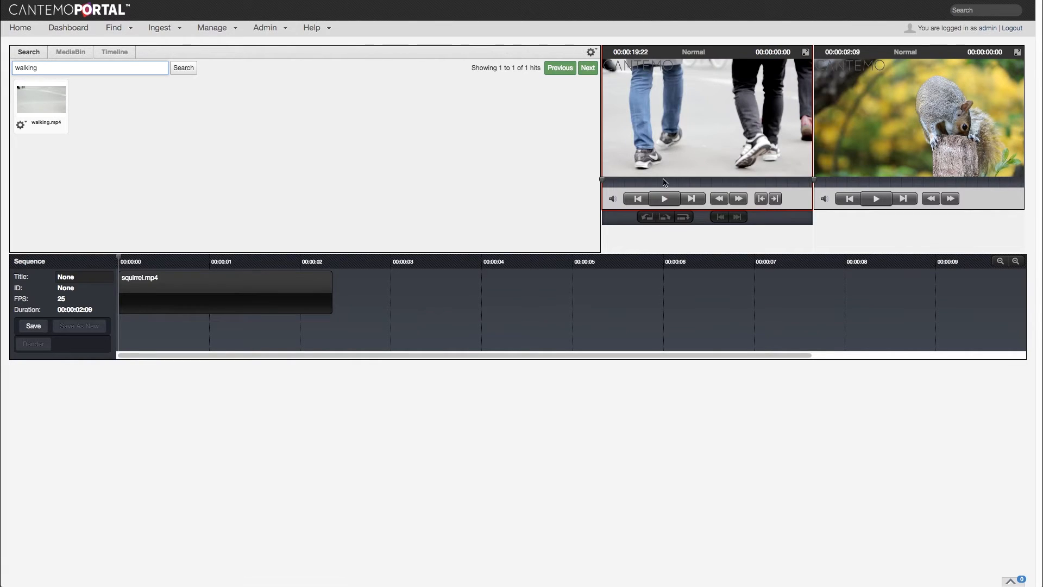
click(774, 198)
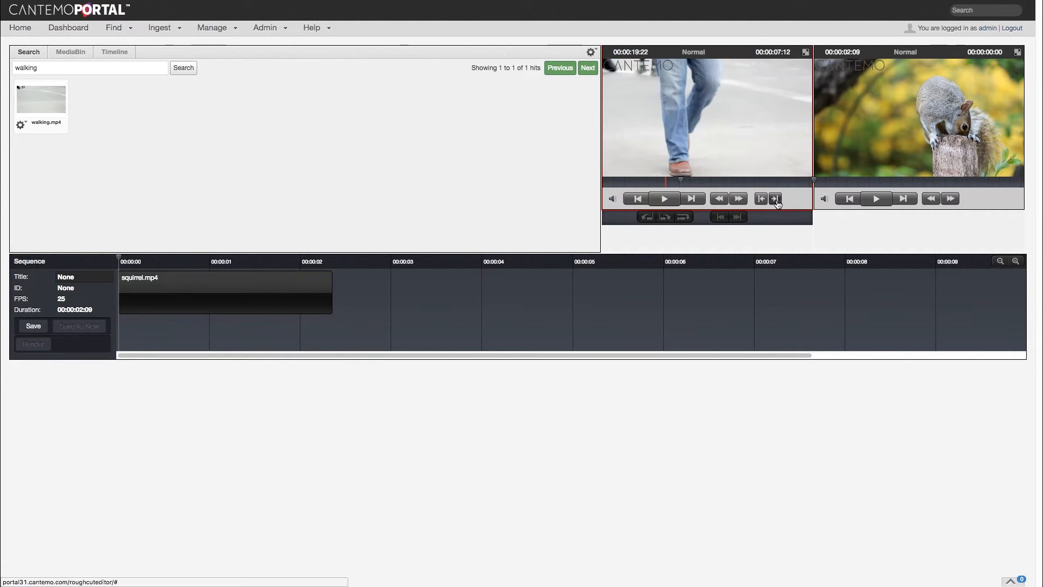
click(774, 197)
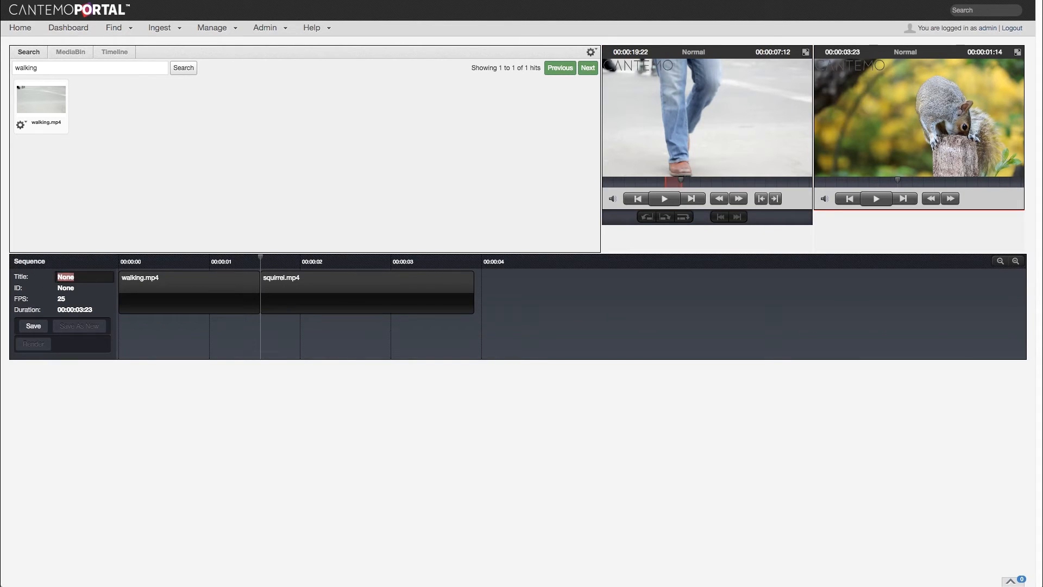
text(testRender)
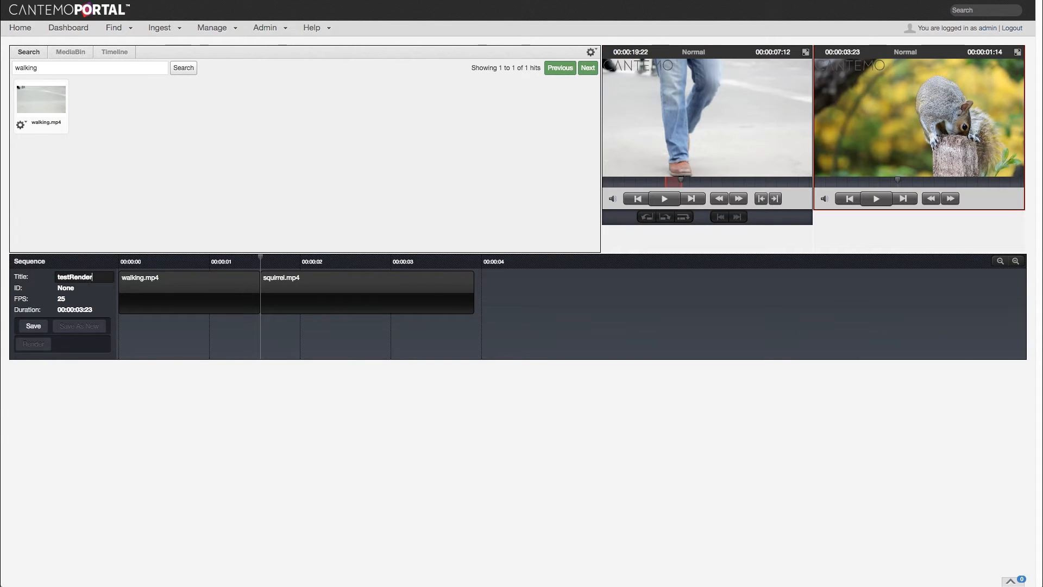
click(33, 326)
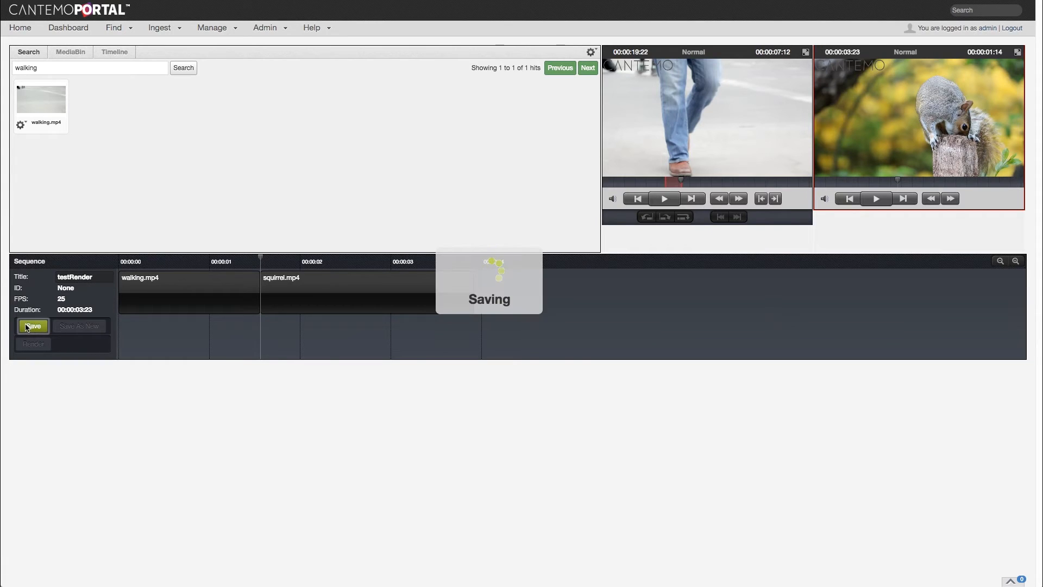
click(32, 326)
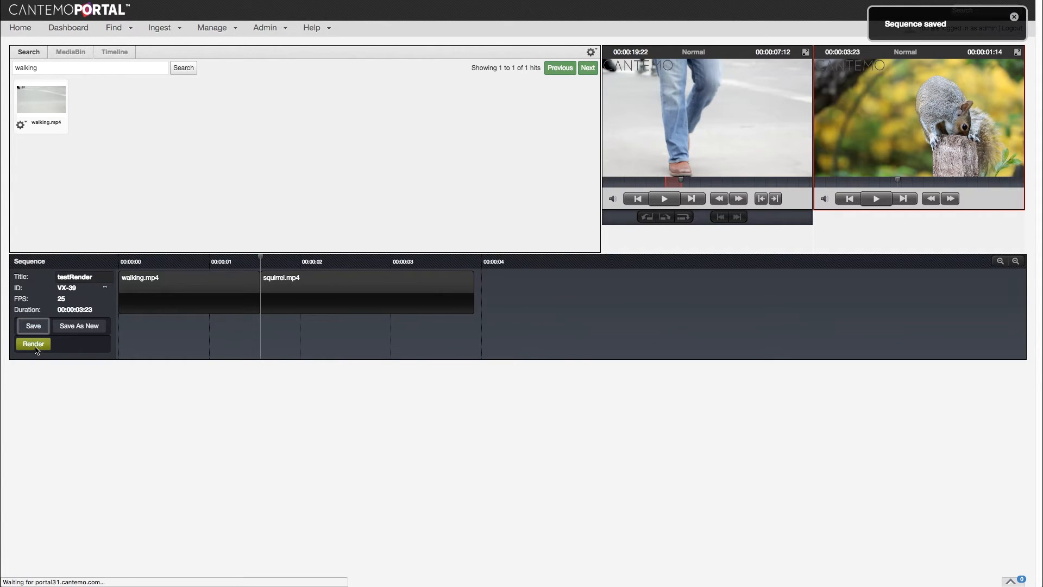
- Render testRender with release date February 24, 2017
click(32, 344)
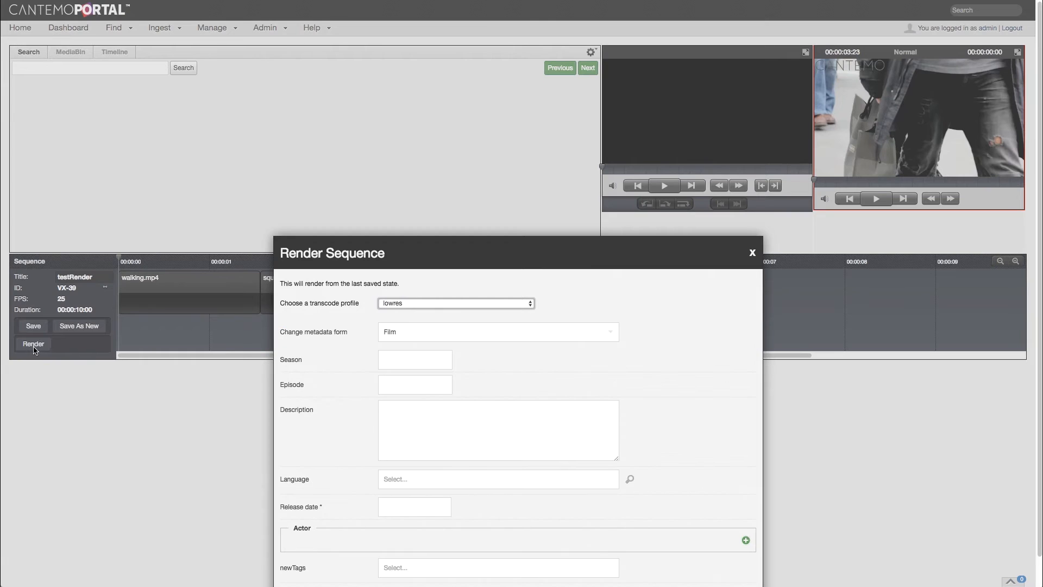
mouse_move(436, 449)
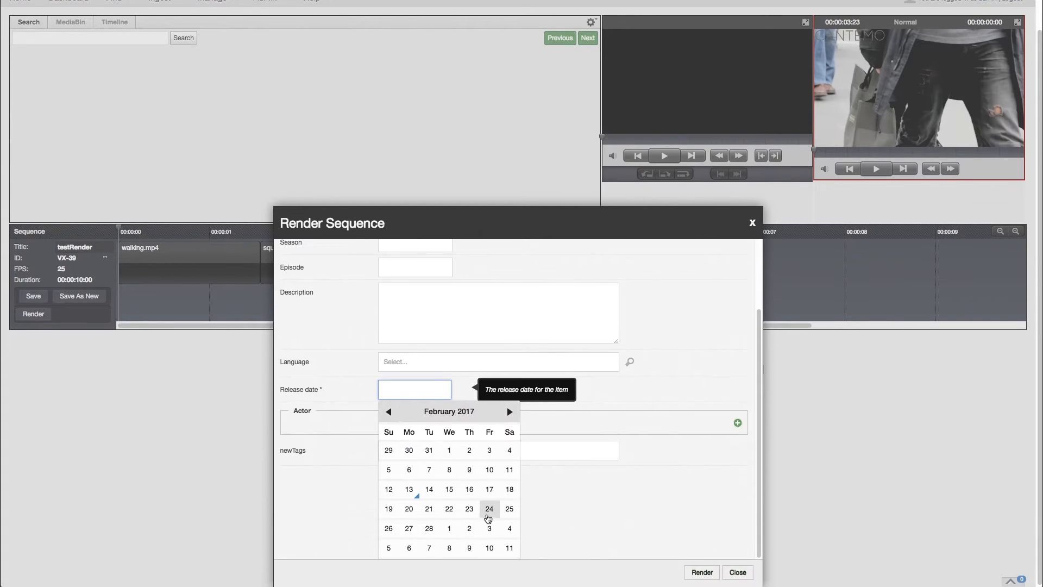
click(490, 508)
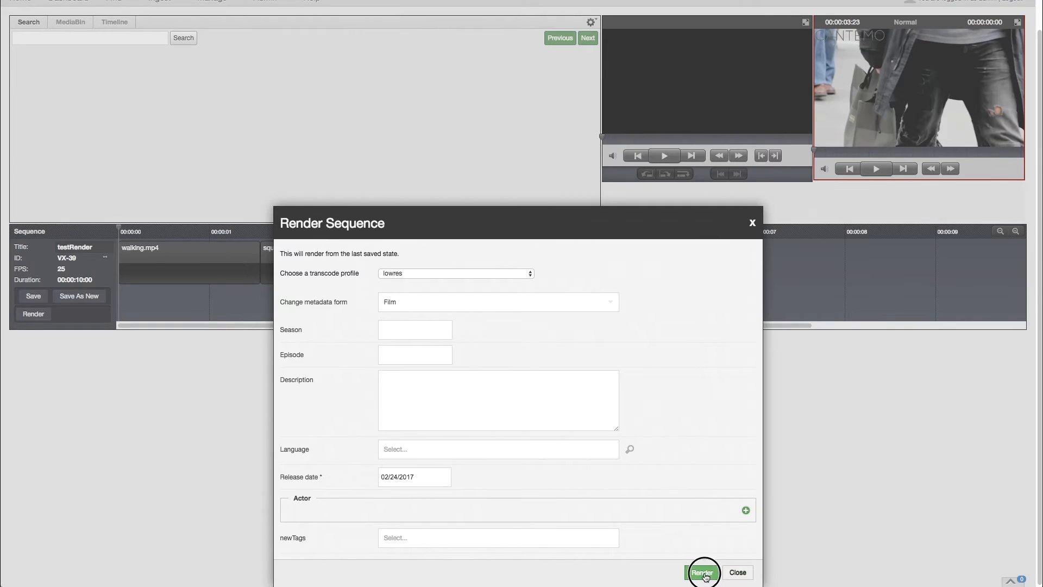
click(701, 572)
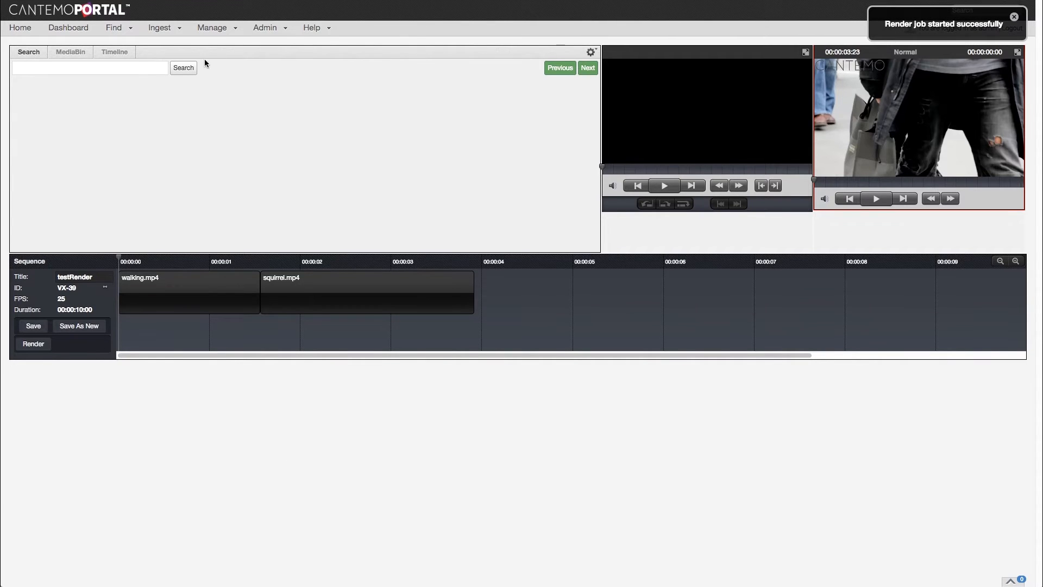
- In Last 10 Items, inspect the render's related sequence VX-39 and its squirrel and walking sources
click(113, 28)
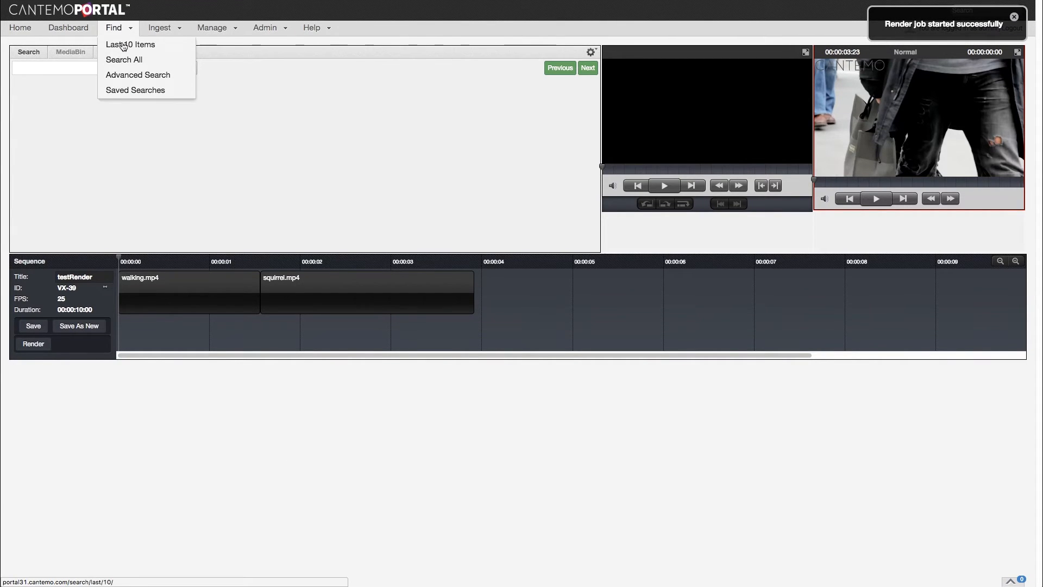
click(130, 45)
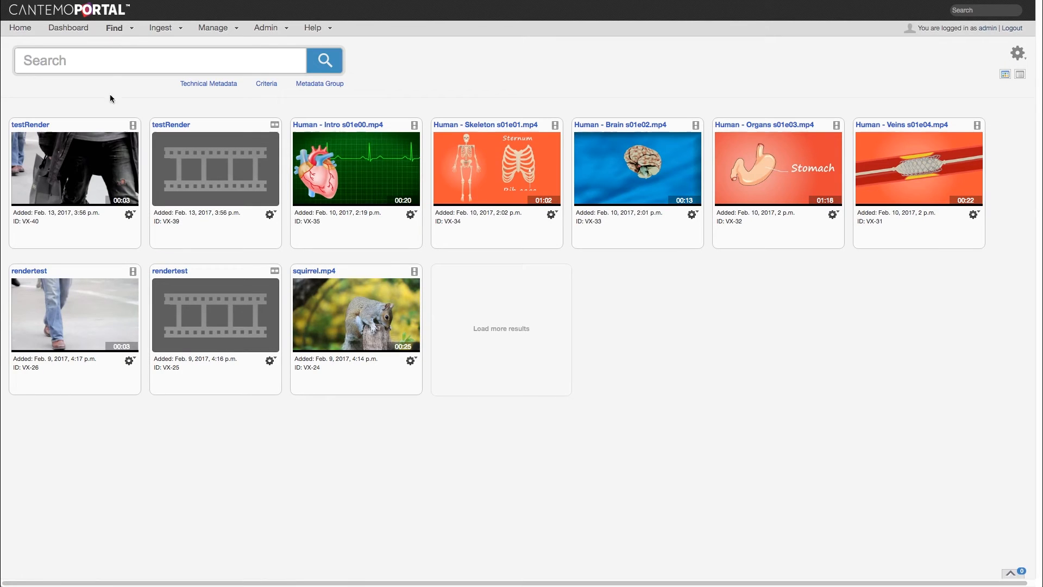
click(75, 166)
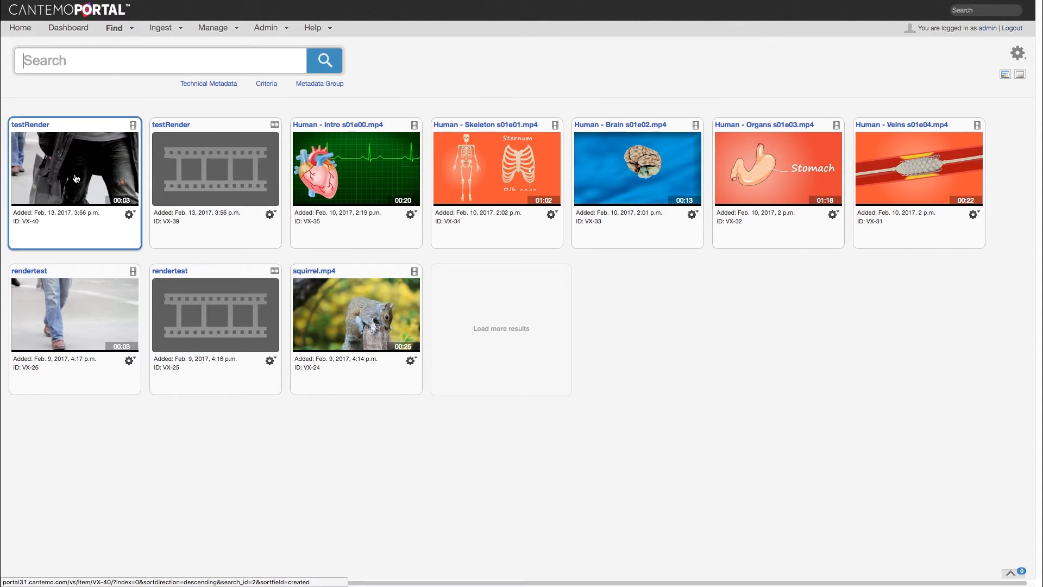
click(75, 167)
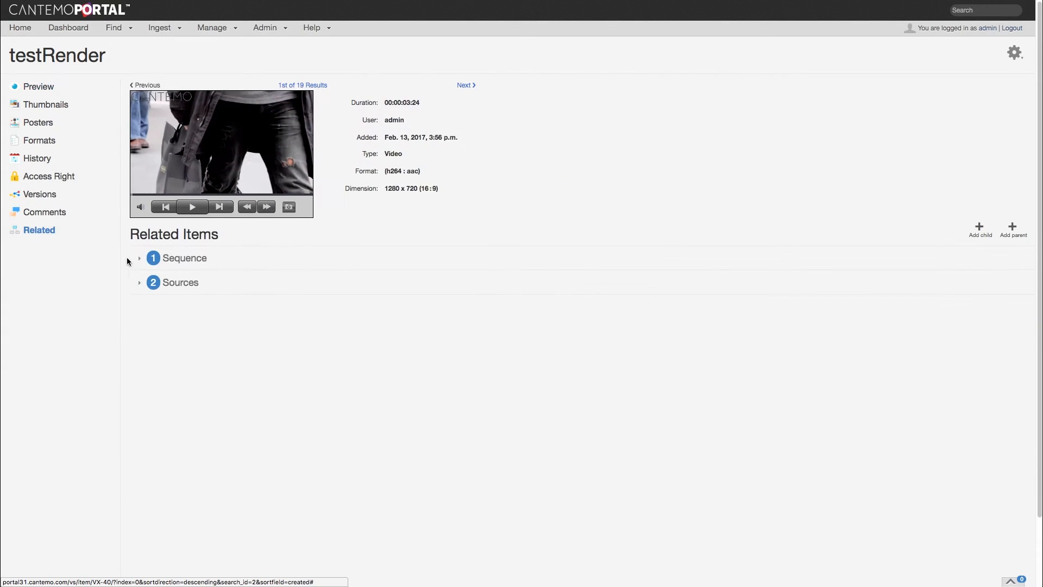
click(139, 259)
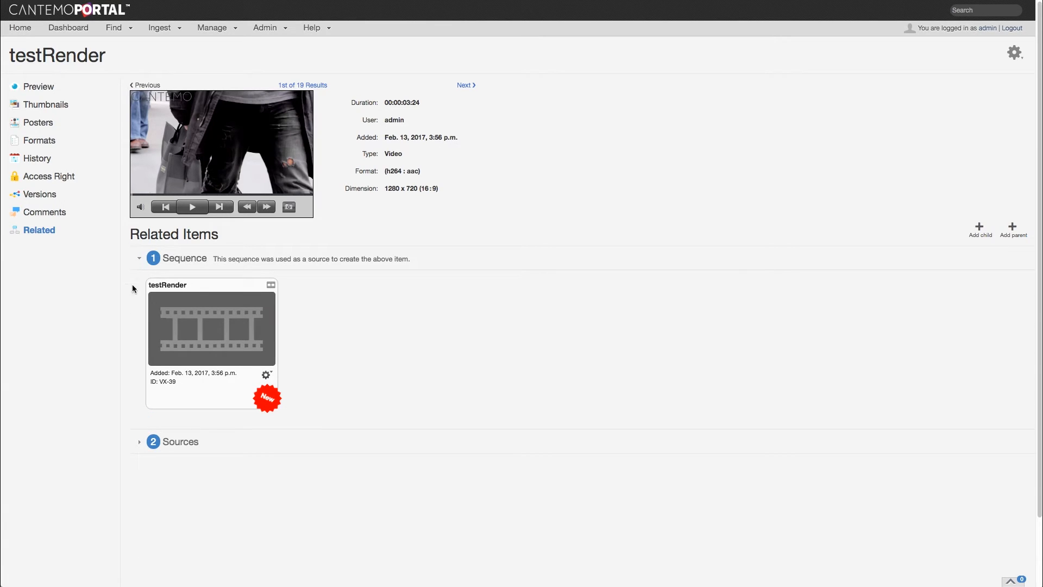
click(139, 441)
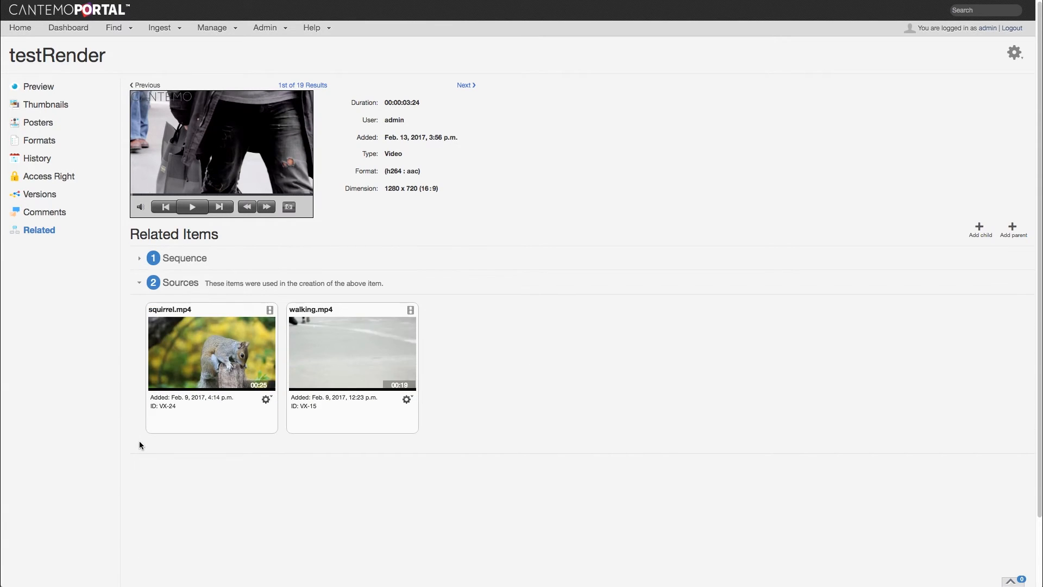
click(265, 27)
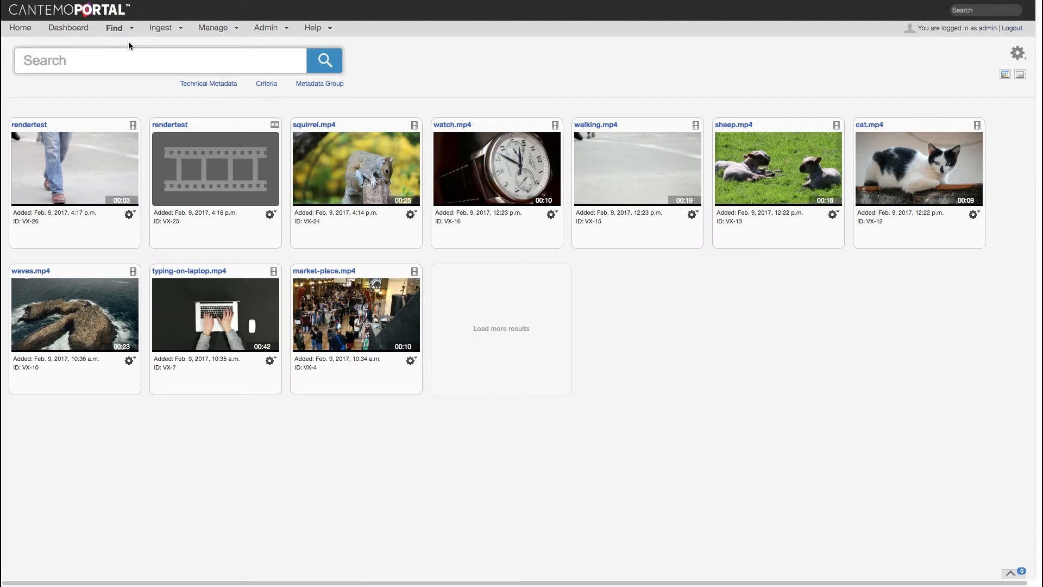
- Start archiving sheep.mp4 from its gear menu, then cancel without archiving
click(833, 214)
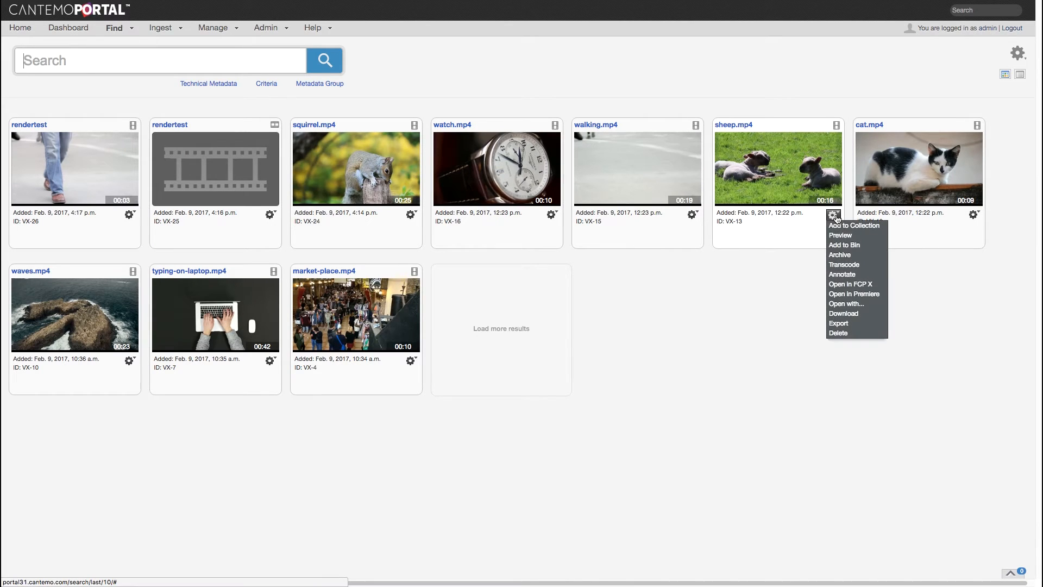
click(840, 254)
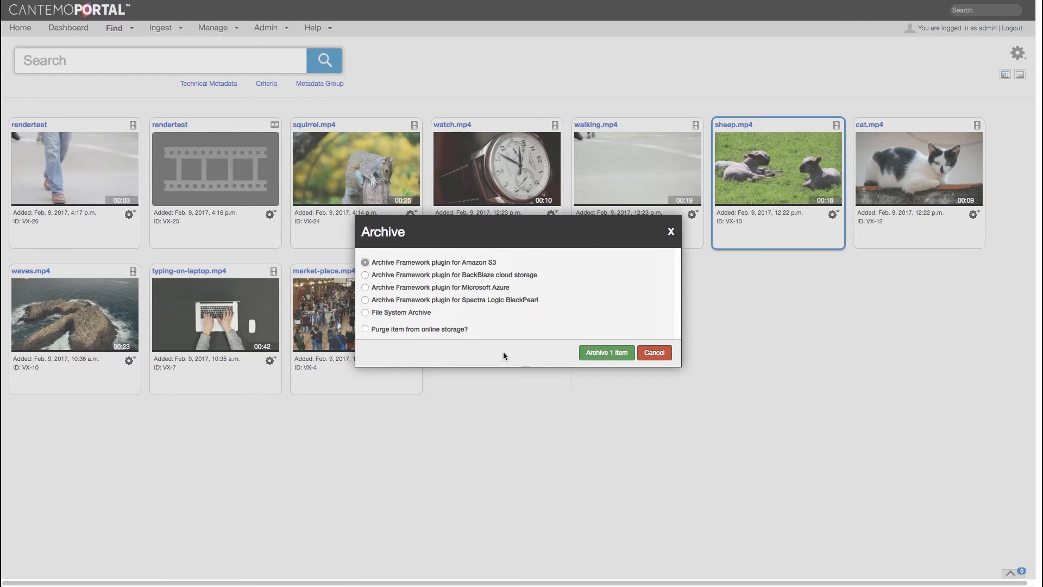
click(652, 352)
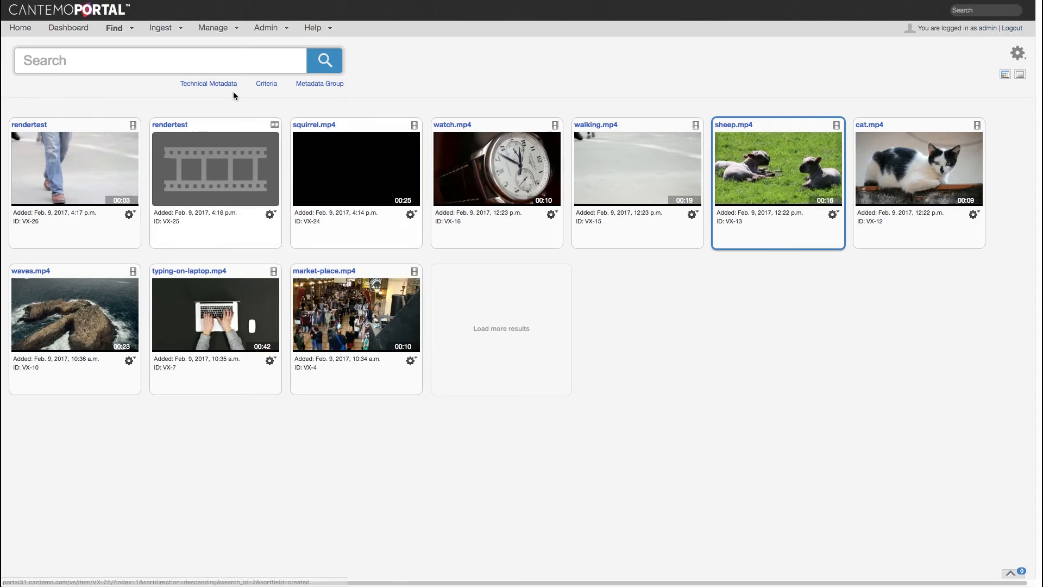
- In Rules Engine 3, create a new Jobs rule with the Archive item action ticked
click(266, 27)
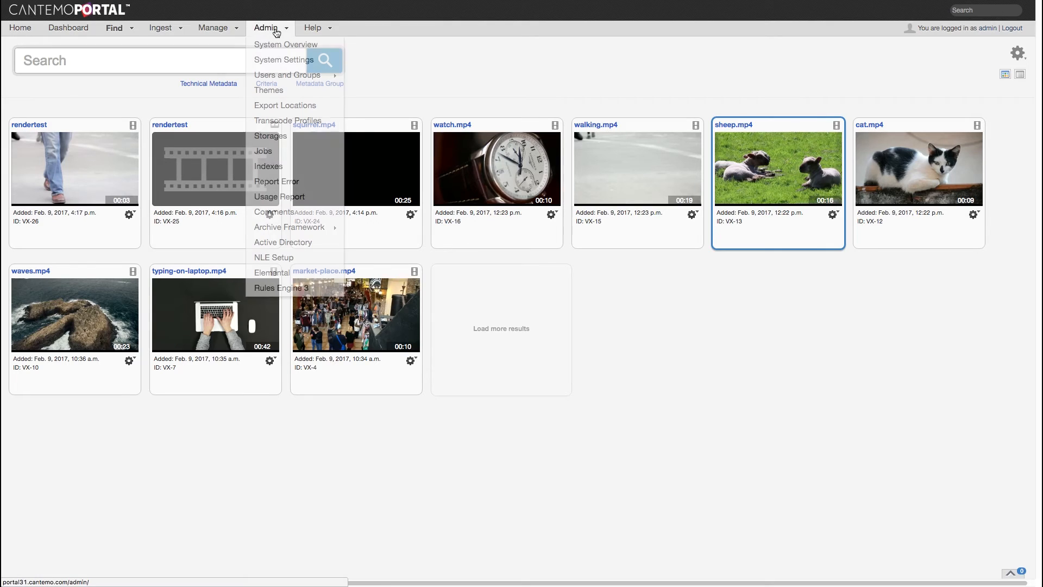
click(280, 287)
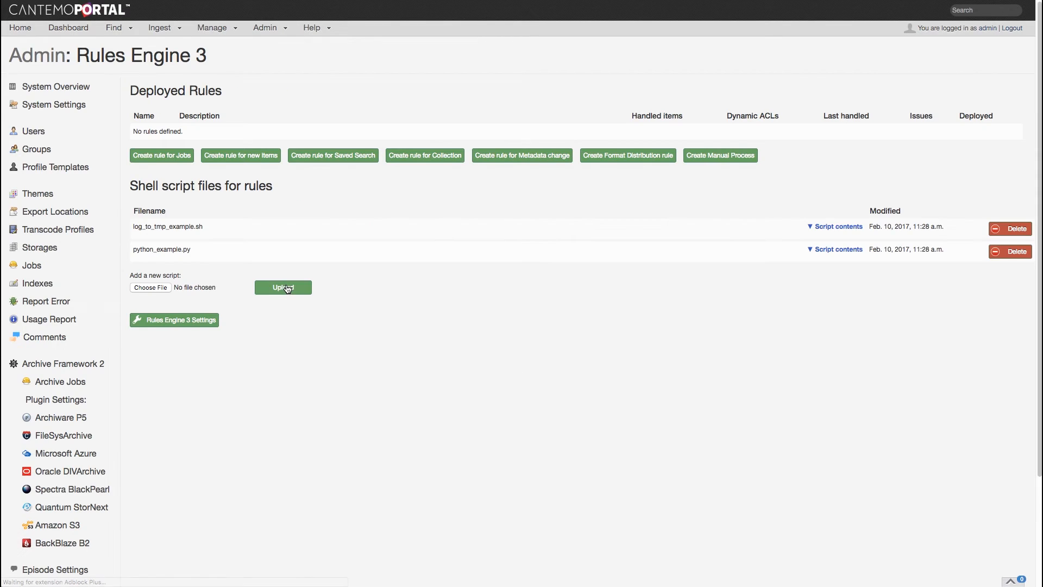
click(161, 155)
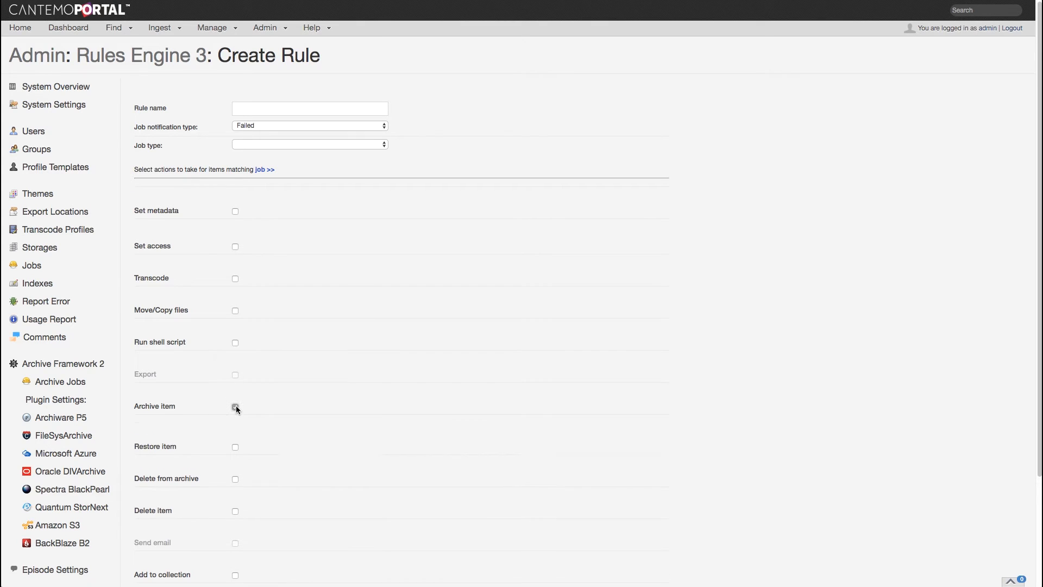
click(235, 407)
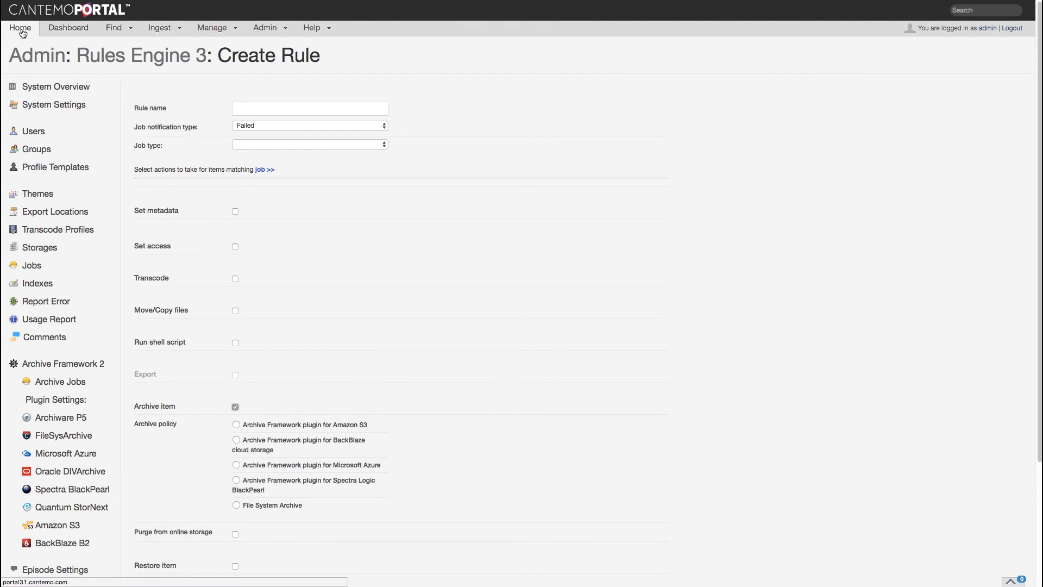
- Enter test-ad.cantemo.com in Active Directory Setup and continue to step 2
click(113, 27)
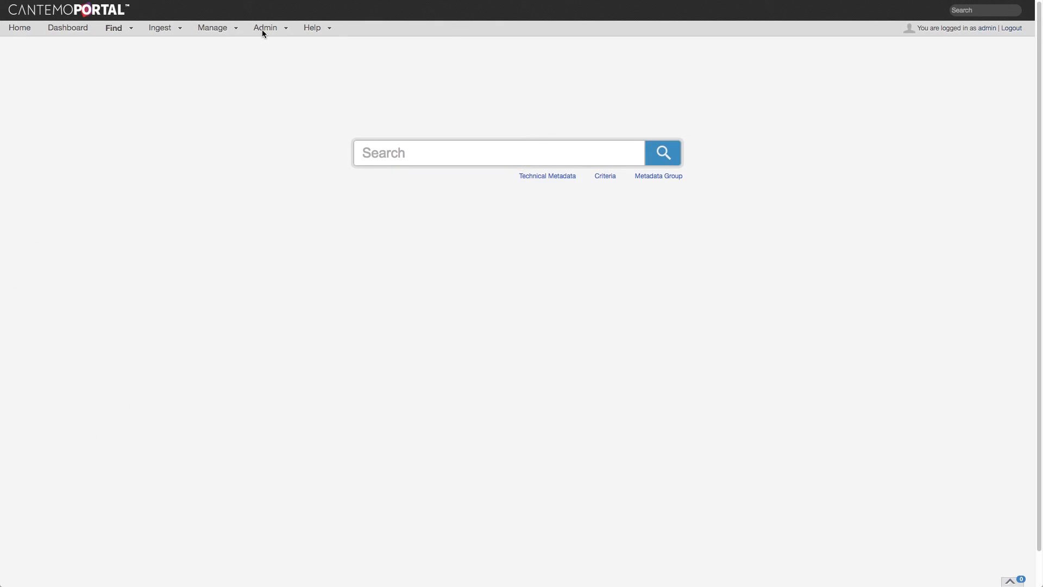
click(265, 27)
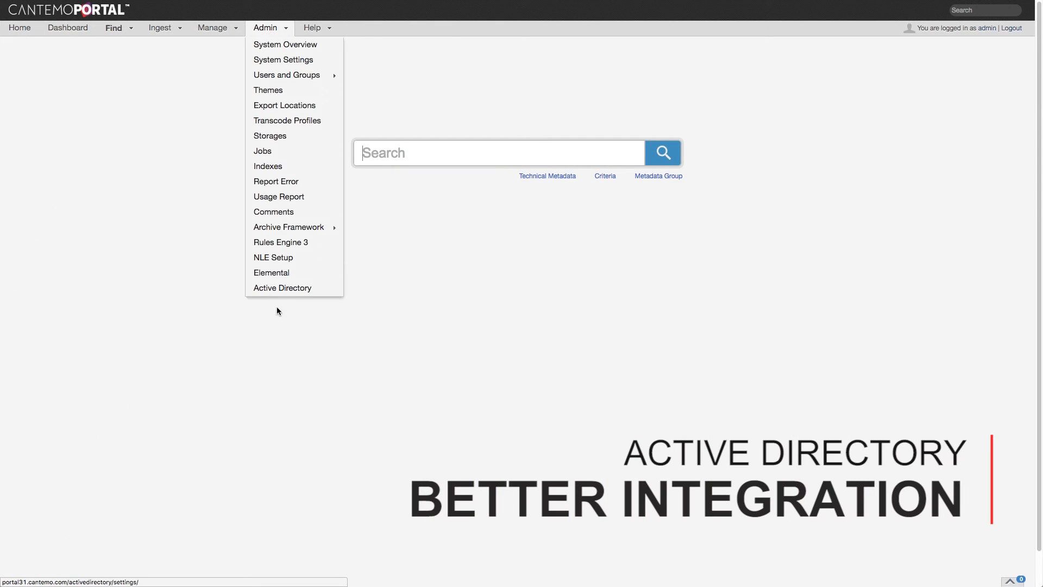
click(281, 286)
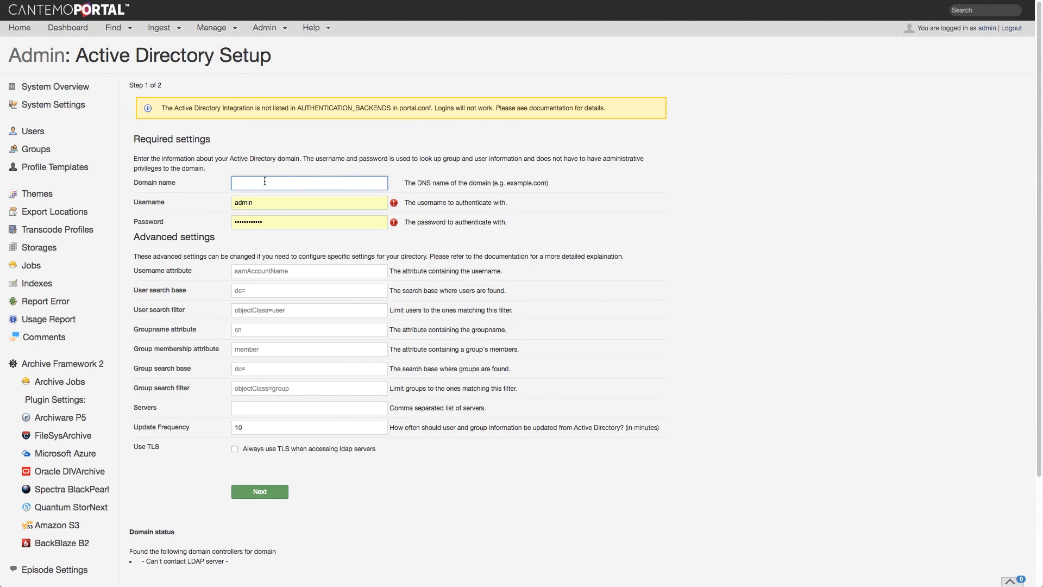
text(test-ad.cantemo.com)
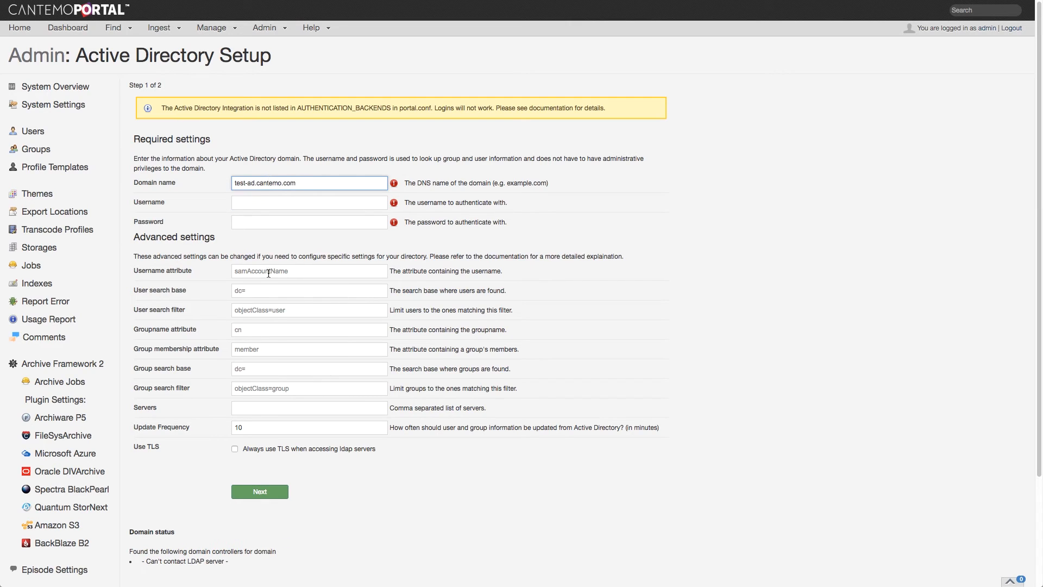
click(259, 491)
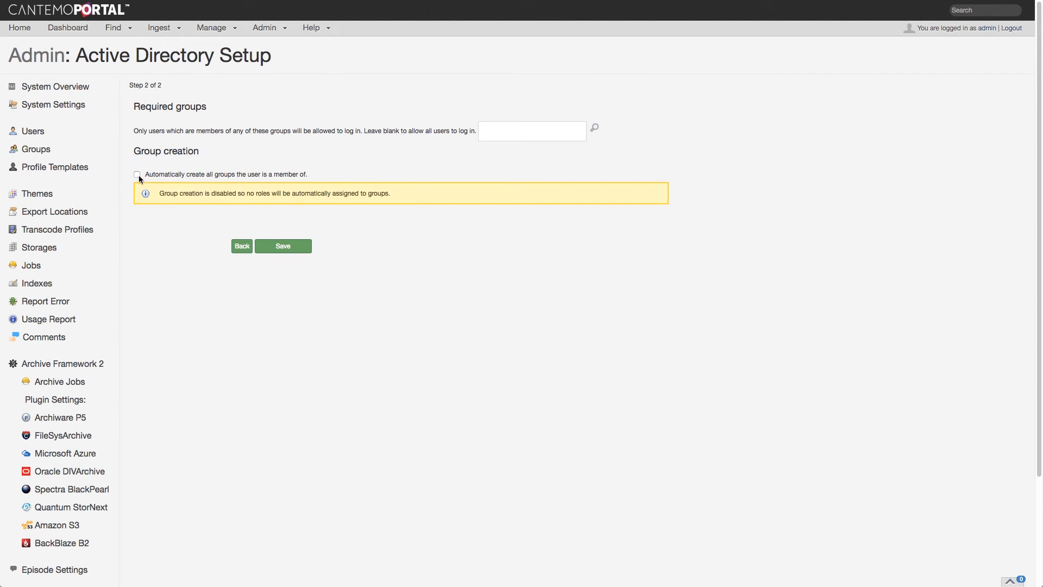
- Try Item Relations in the default roles, leave automatic group creation off and return home
click(137, 174)
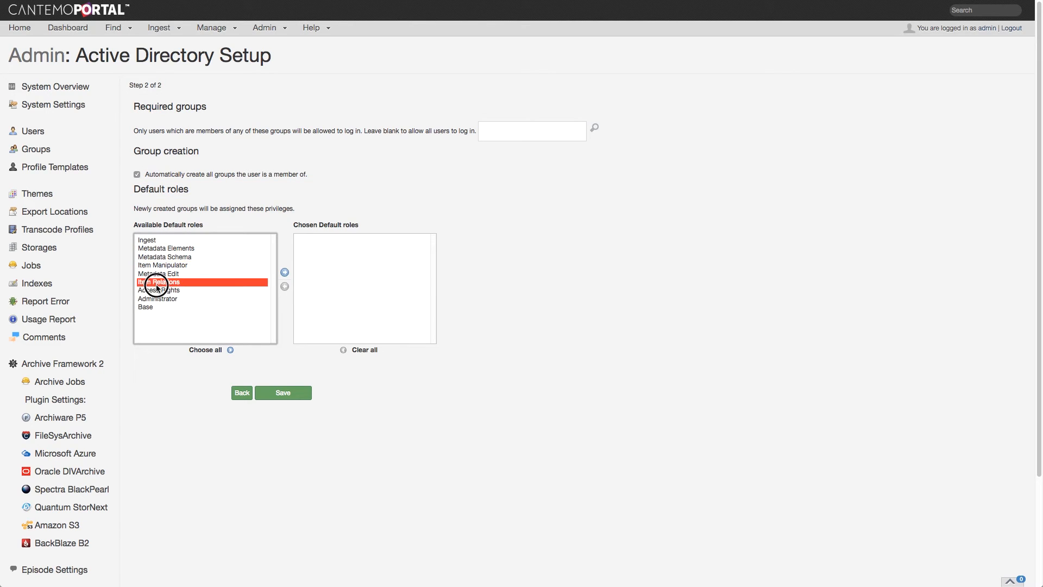
click(284, 272)
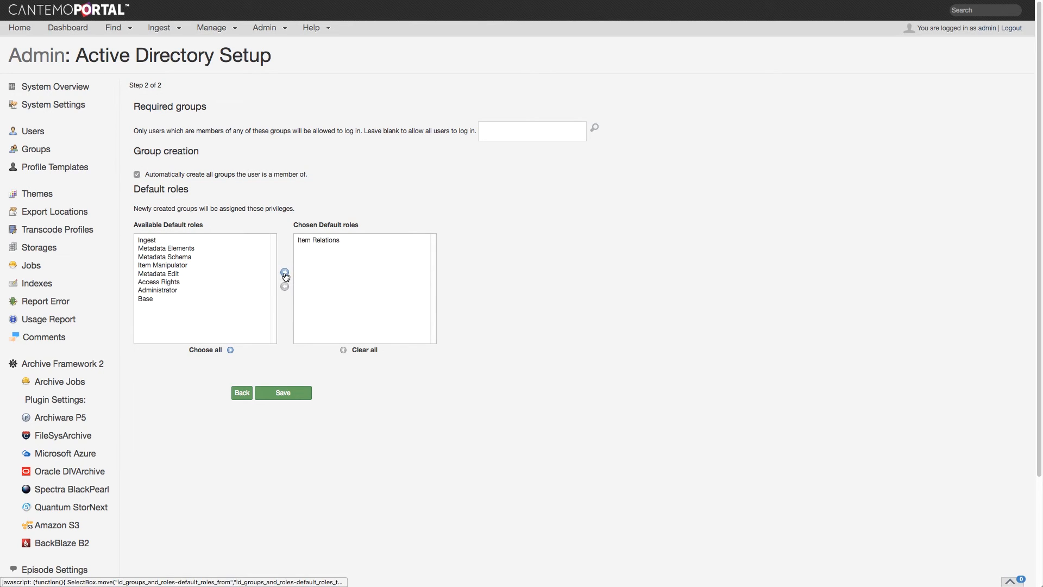
mouse_move(292, 330)
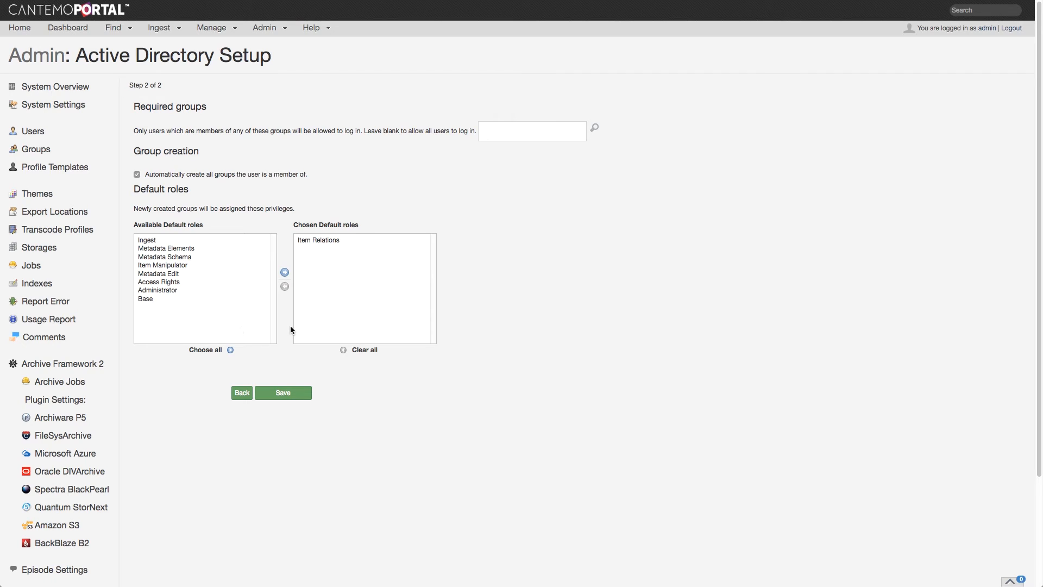
mouse_move(313, 265)
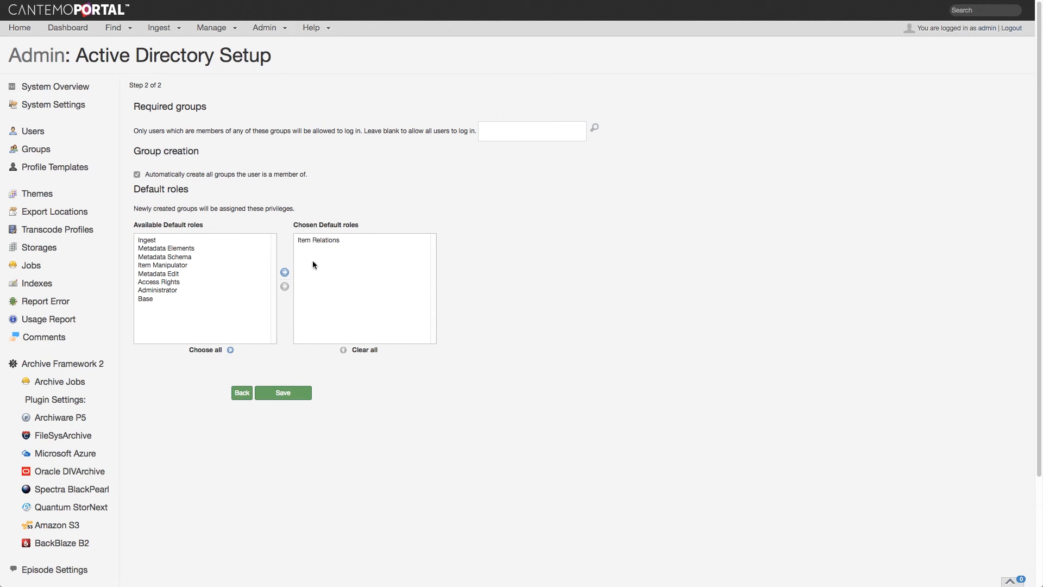
click(284, 287)
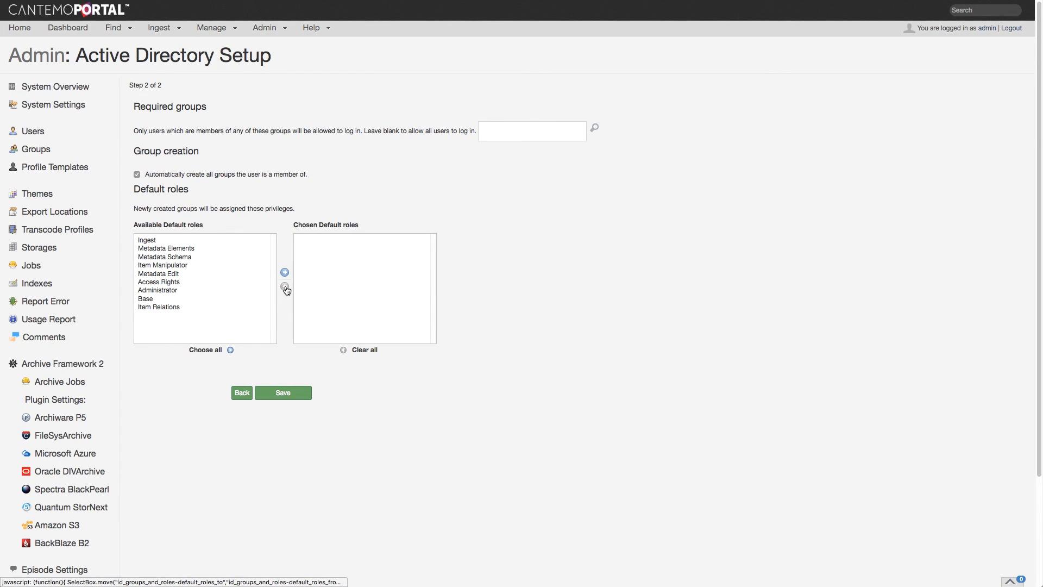
click(136, 174)
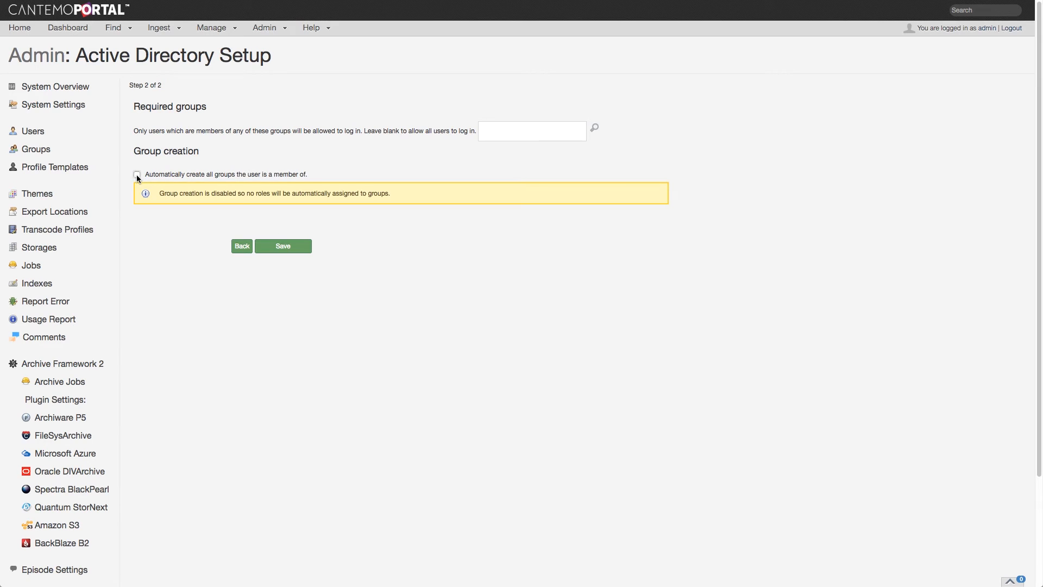
click(113, 27)
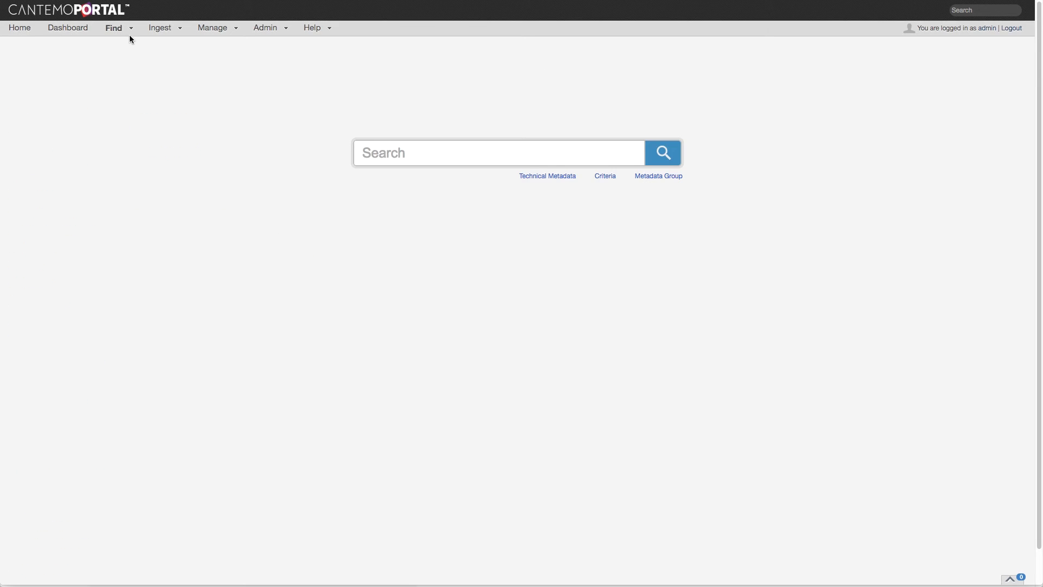
- Check the current access rights of Human - Skeleton s01e01.mp4 from Last 10 Items
click(114, 27)
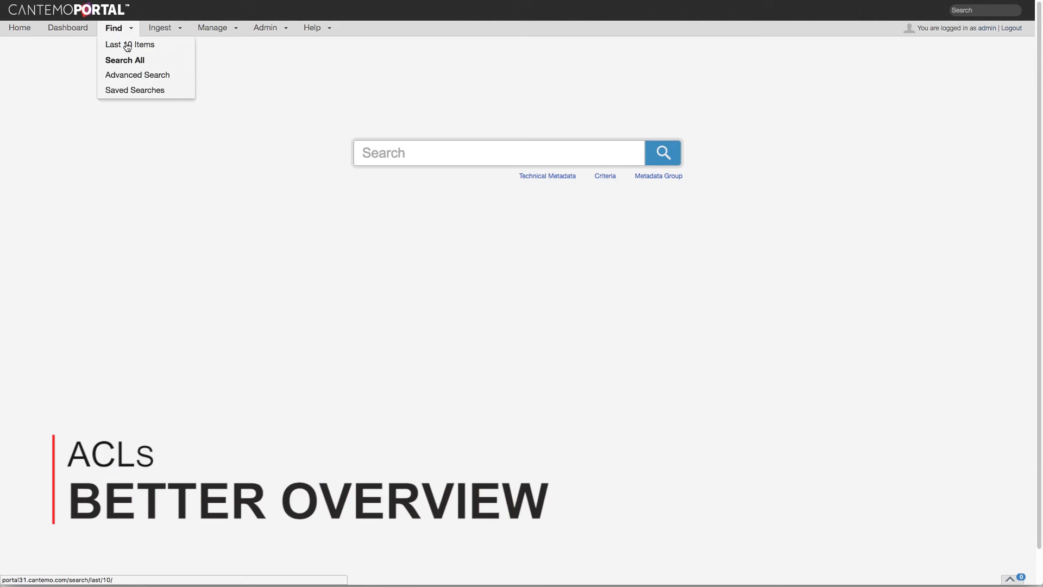
click(130, 44)
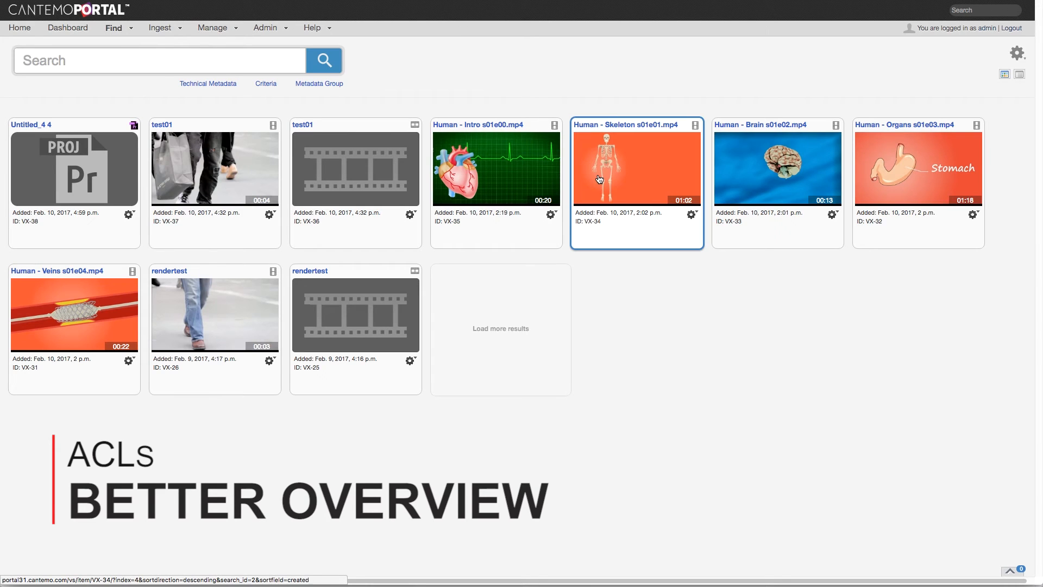
click(636, 166)
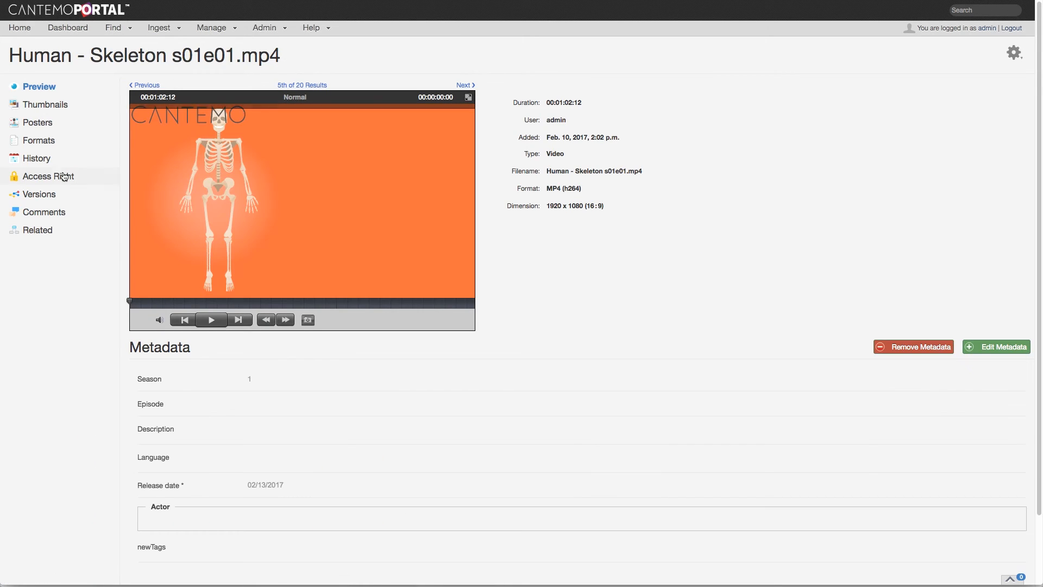
click(49, 176)
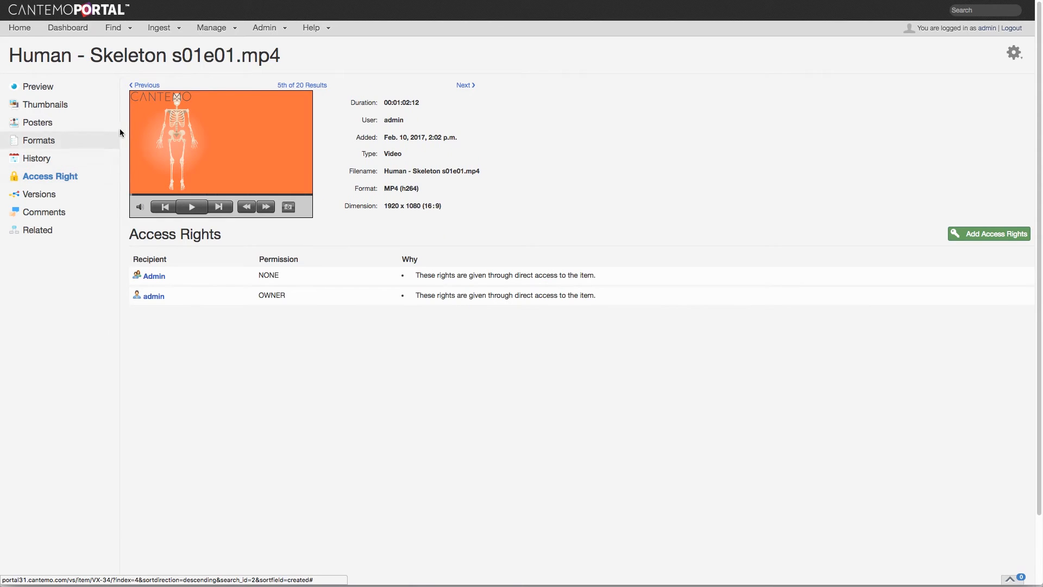
- Grant the Marketing group Read permission on the Human Body collection
click(212, 27)
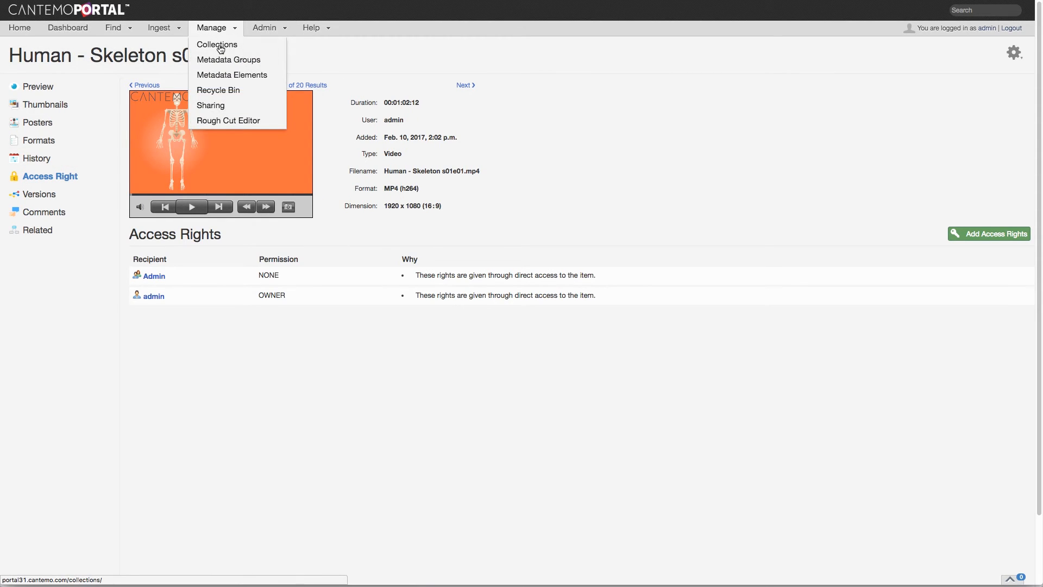
click(216, 43)
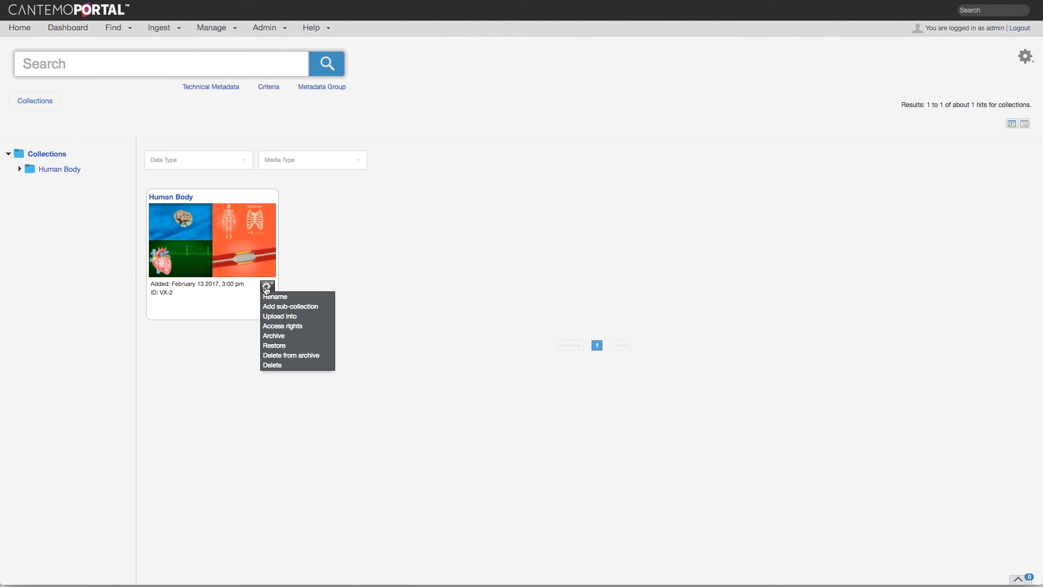
click(283, 326)
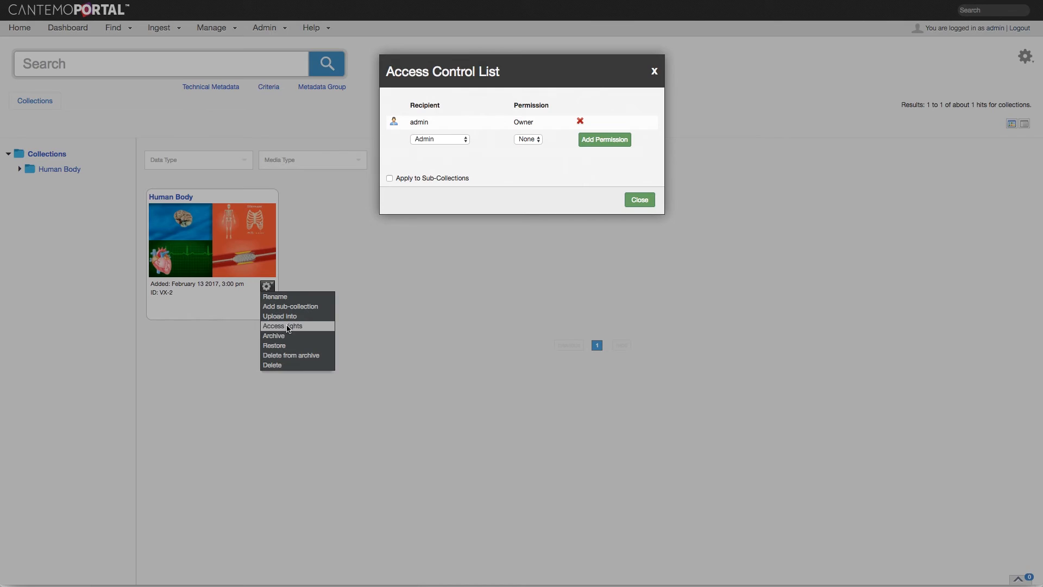
click(437, 139)
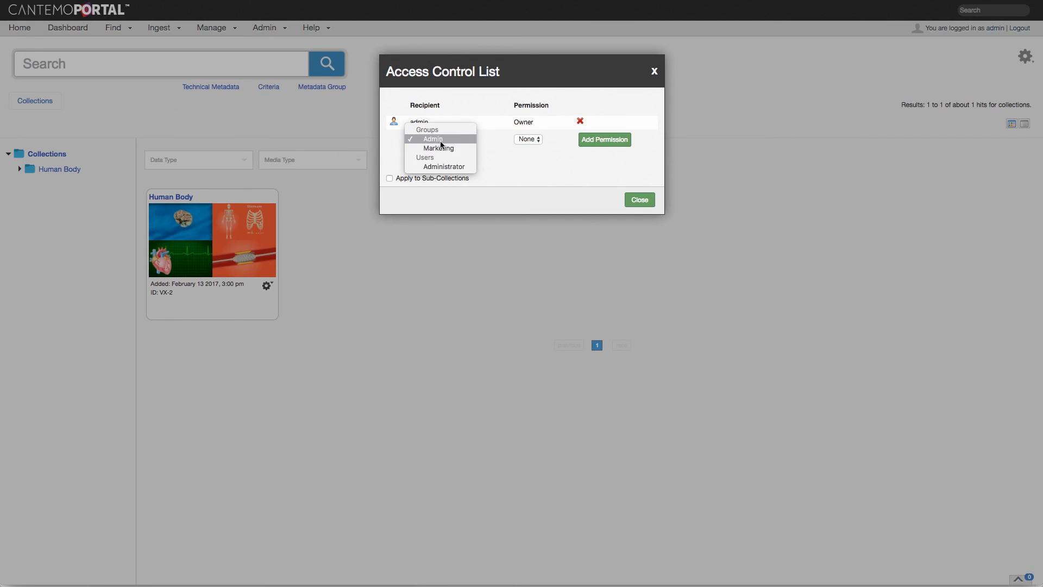
click(438, 148)
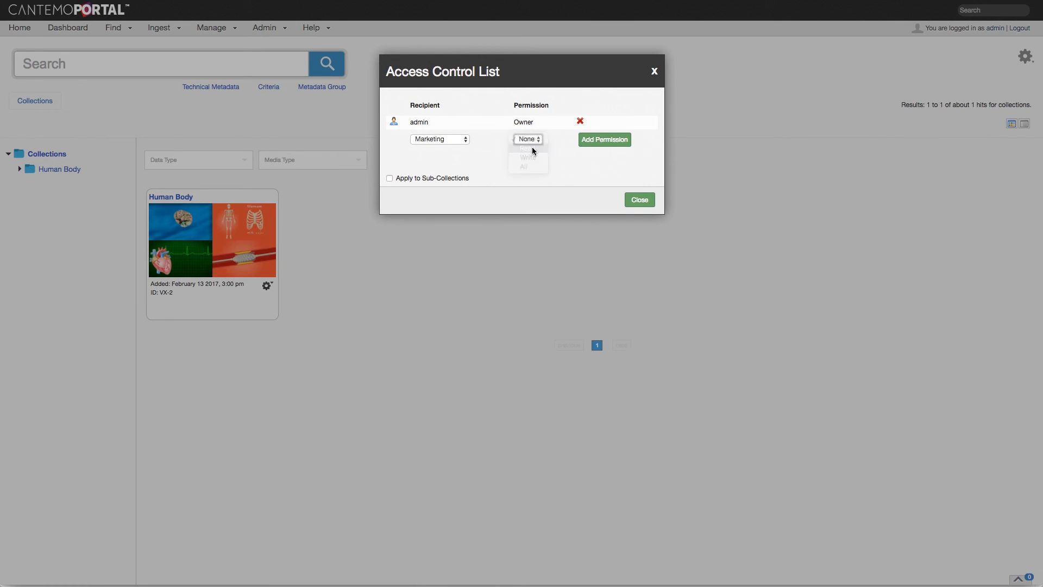
click(603, 139)
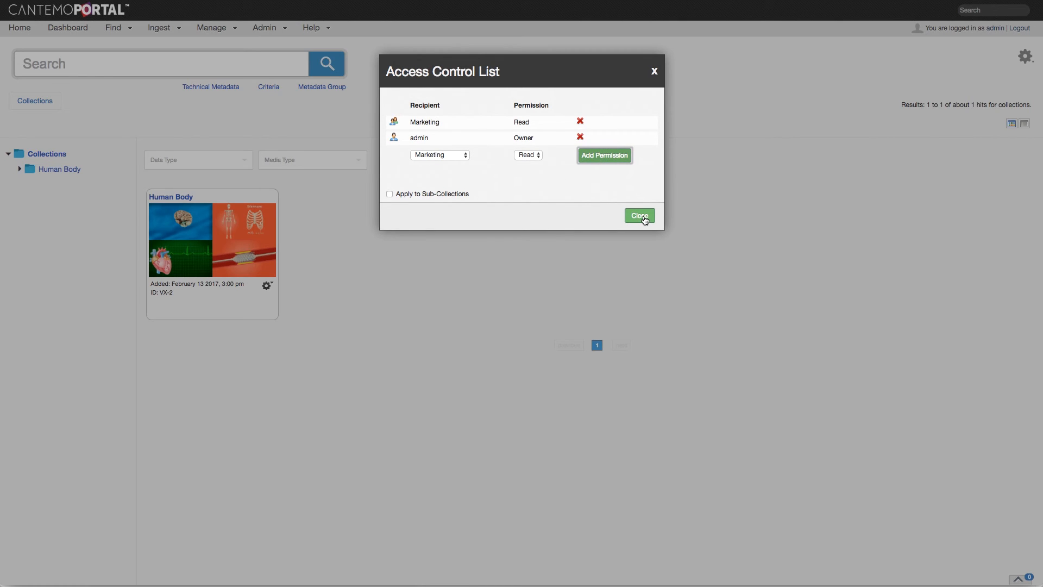
click(637, 215)
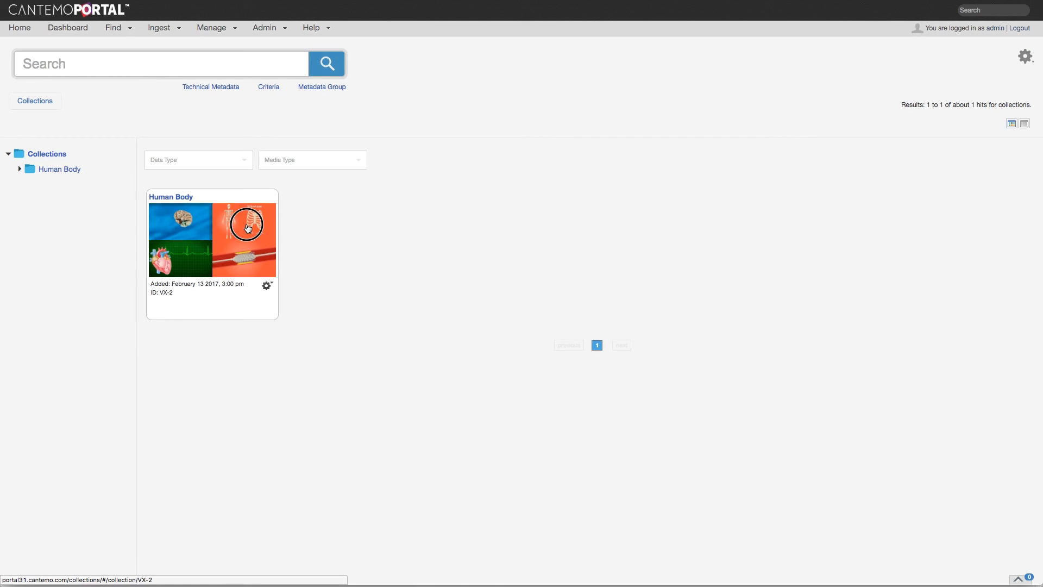
- Confirm the Skeleton item inherited the Marketing READ right from the collection
click(212, 238)
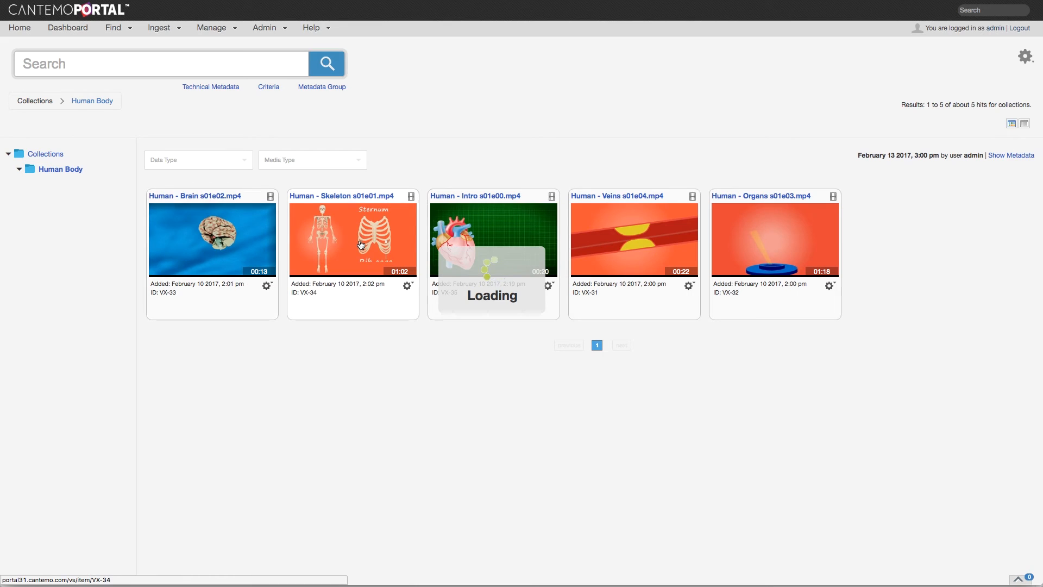
click(352, 239)
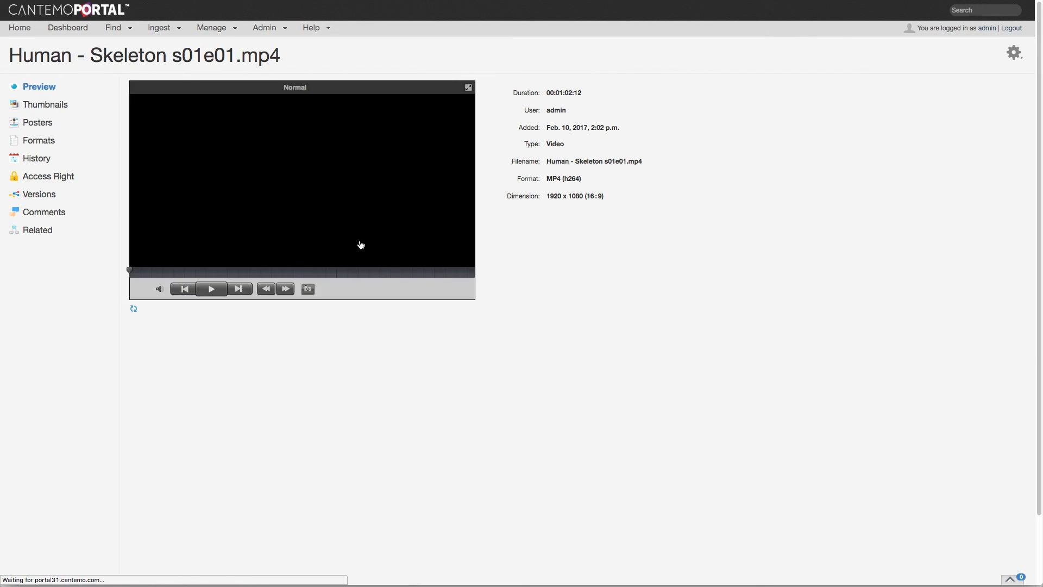
click(47, 176)
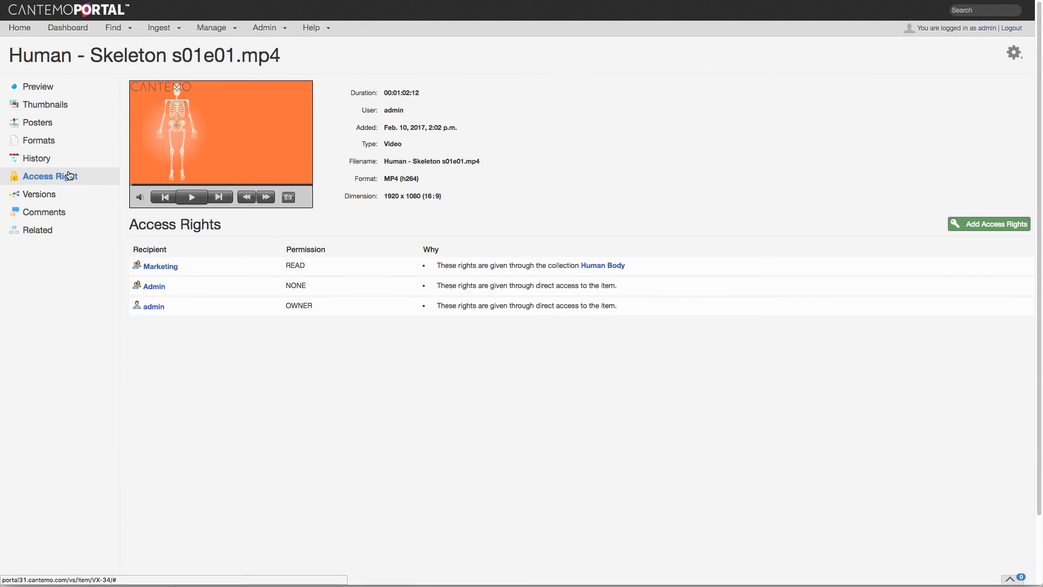
mouse_move(472, 284)
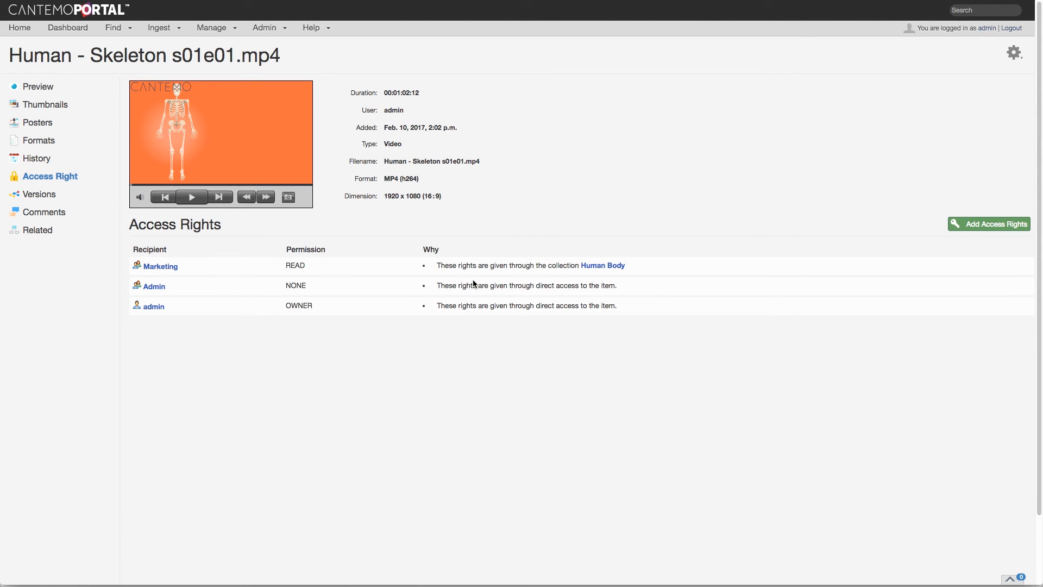
mouse_move(608, 275)
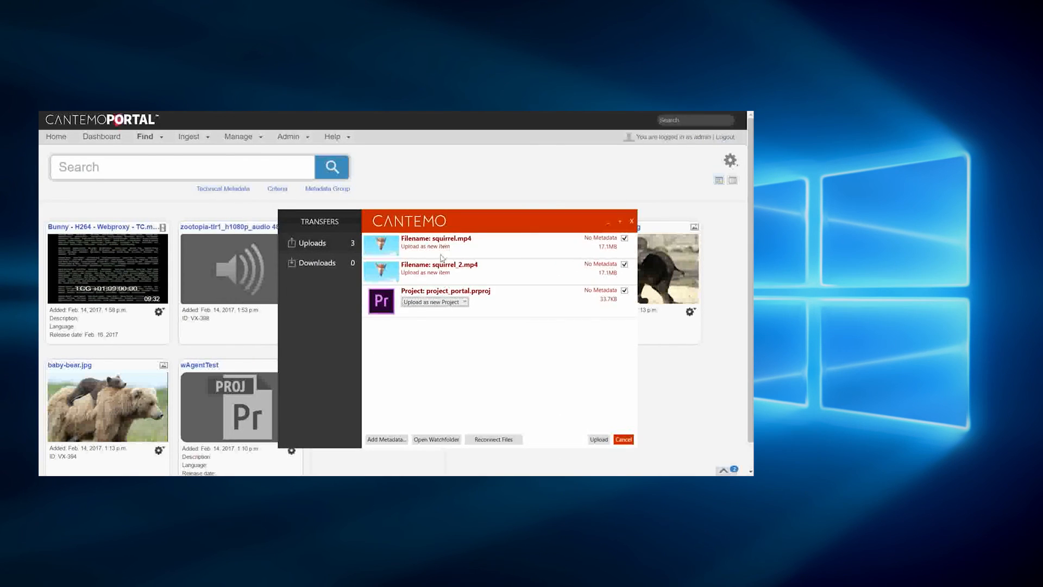
- Apply Season 3 and release-date metadata to the queued squirrel clips and project_portal project
click(465, 301)
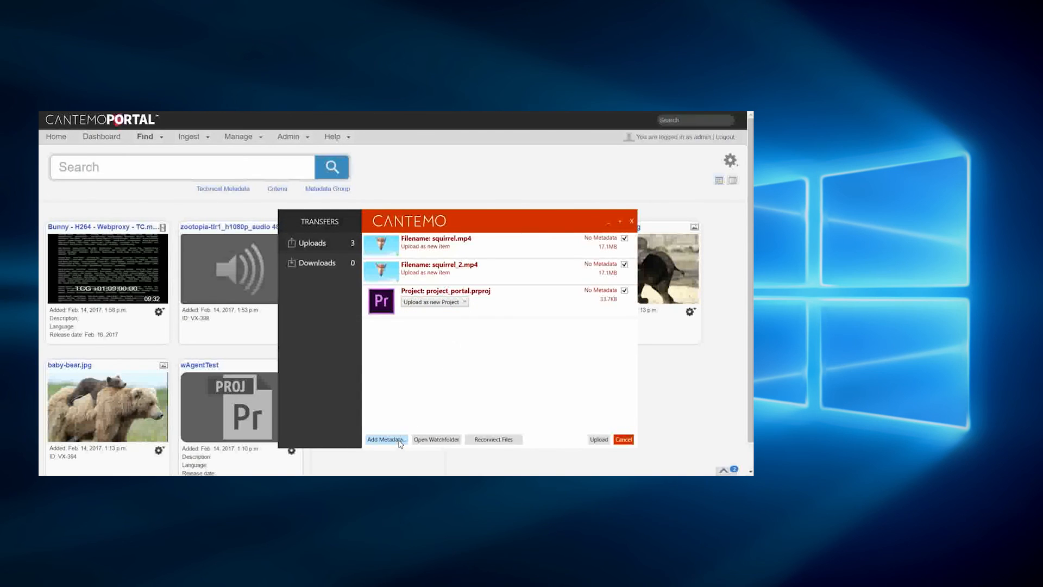
click(386, 438)
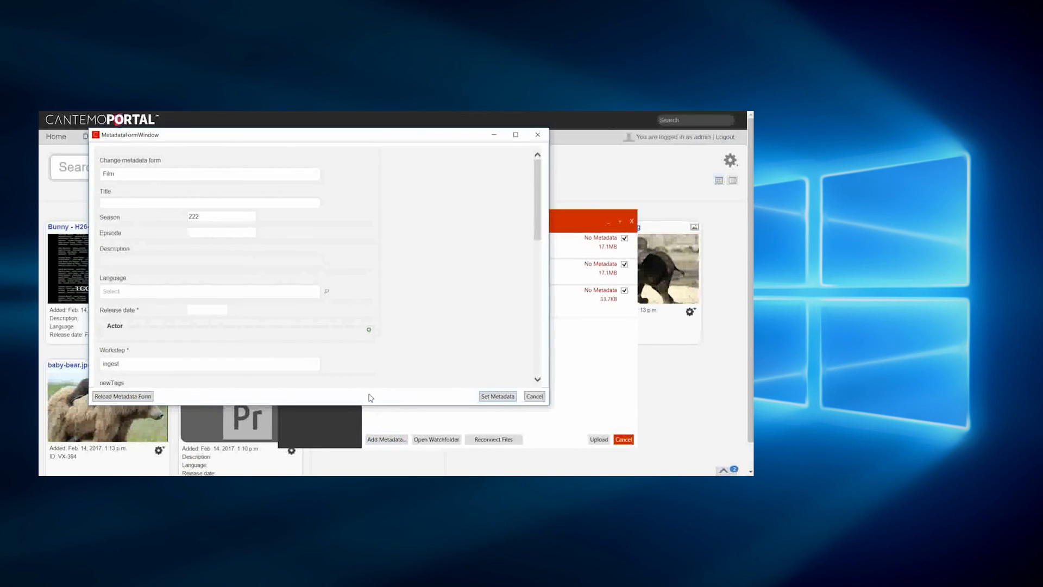
mouse_move(213, 216)
text(3)
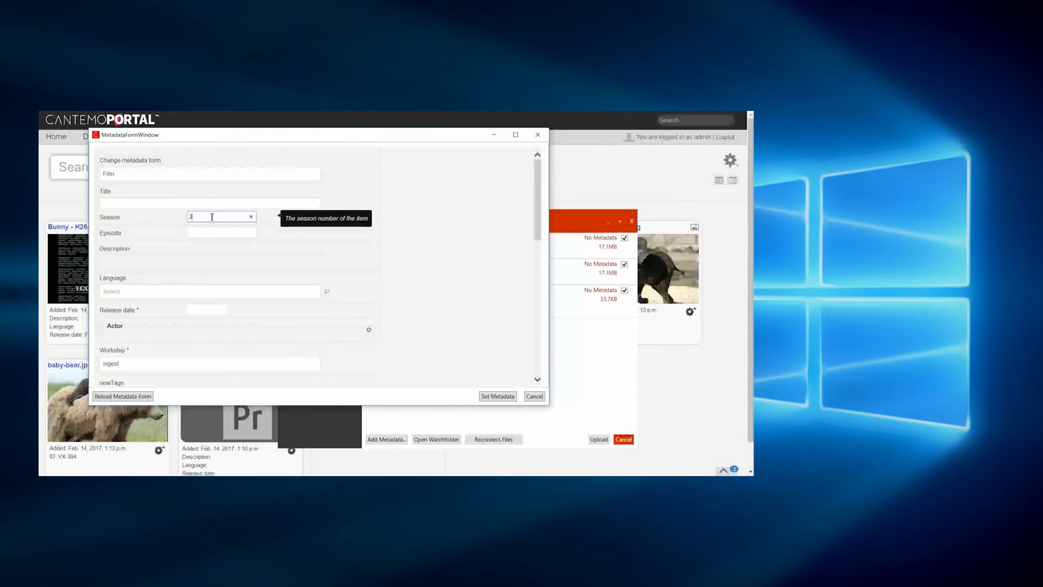
mouse_move(213, 275)
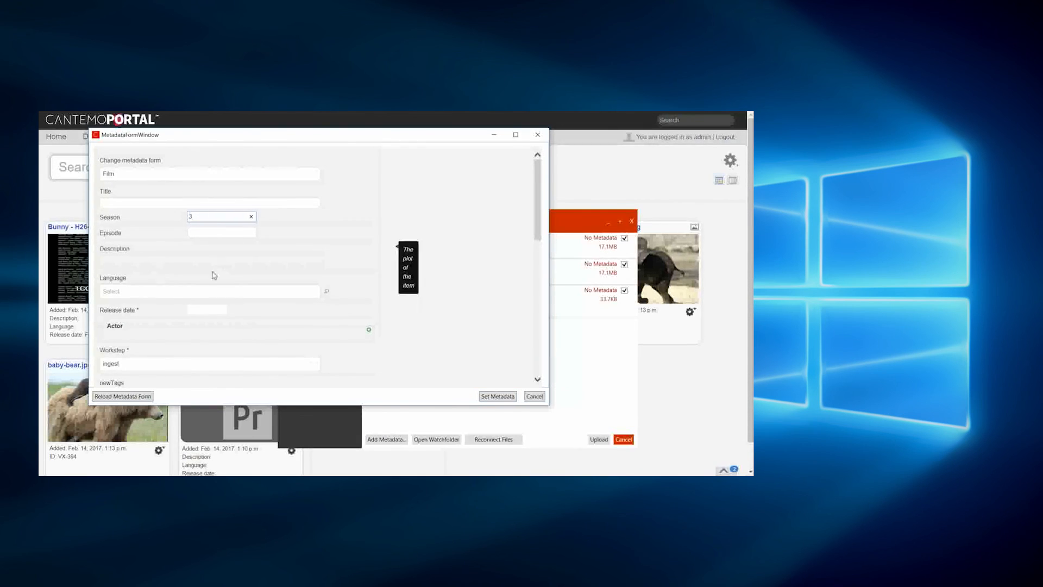
mouse_move(206, 309)
text(02/23/2017)
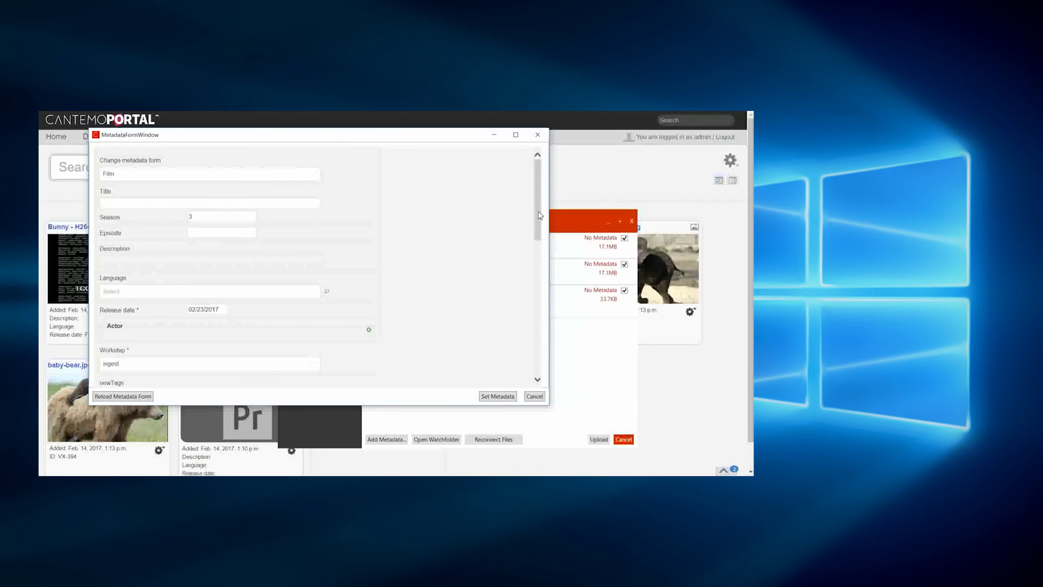
scroll(down, 3)
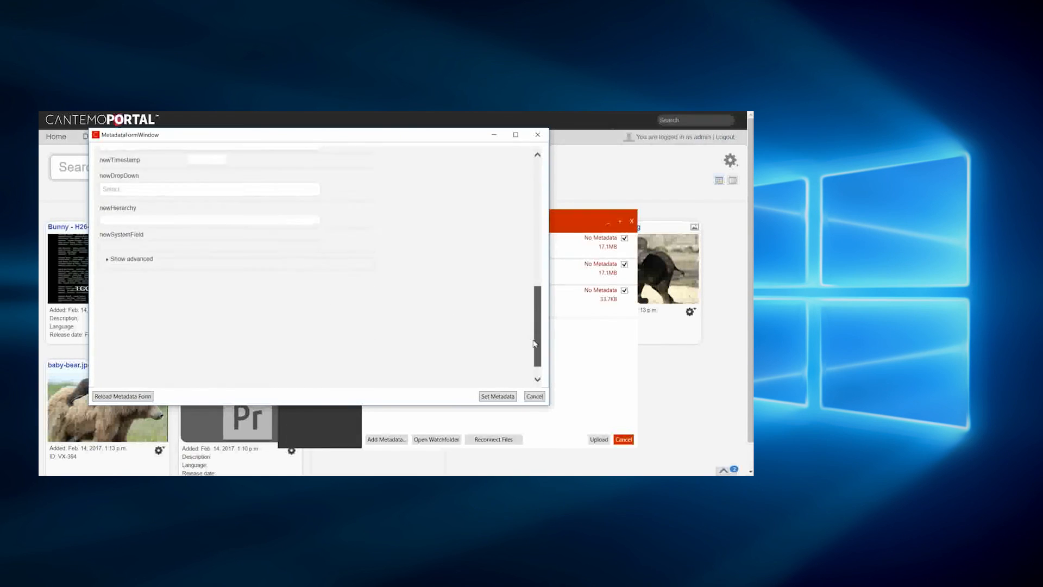
click(534, 395)
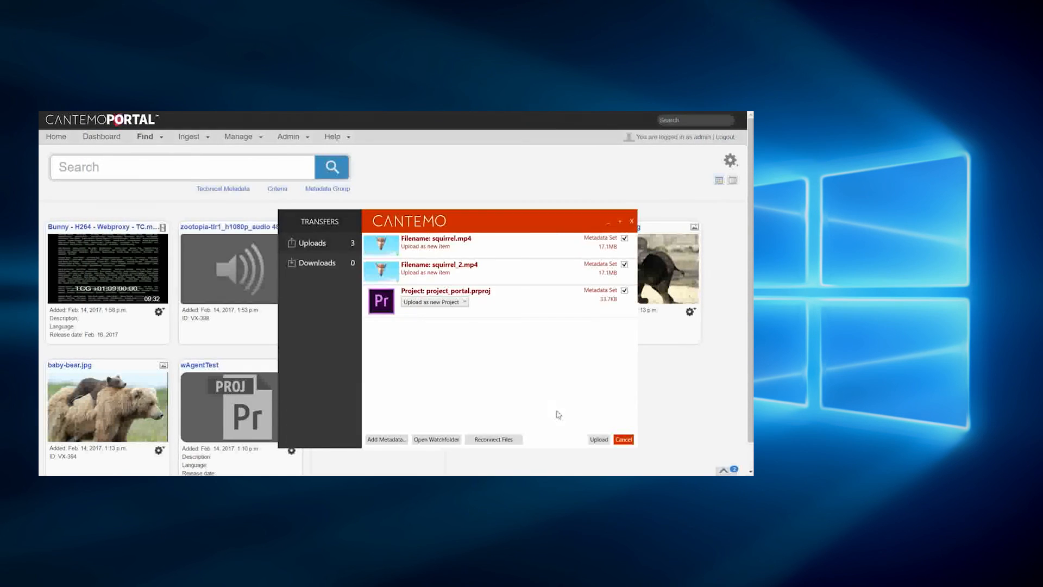
- Upload all three files and view project_portal, squirrel_2 and squirrel listed in Portal
click(598, 438)
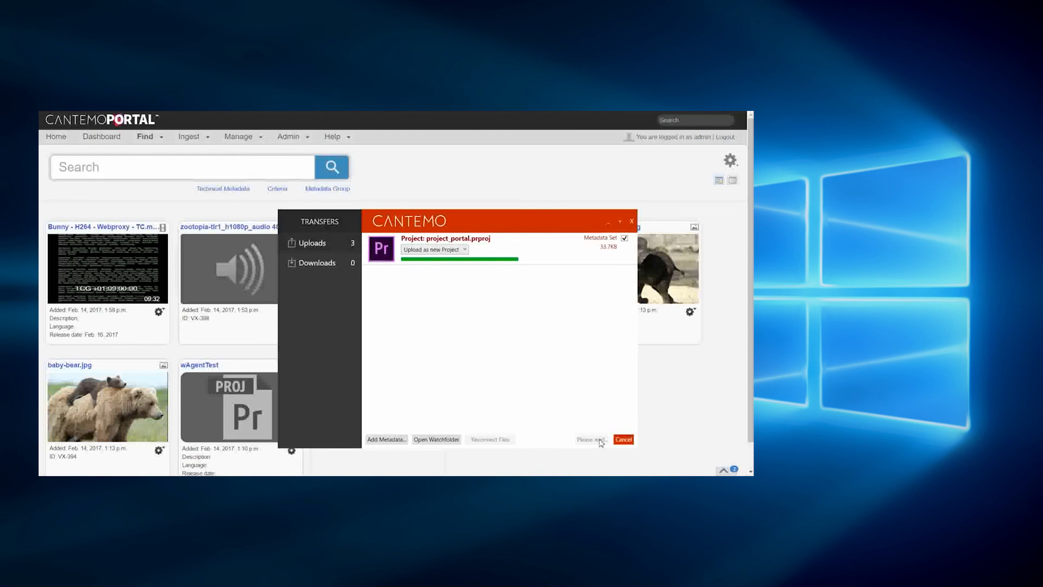
click(622, 439)
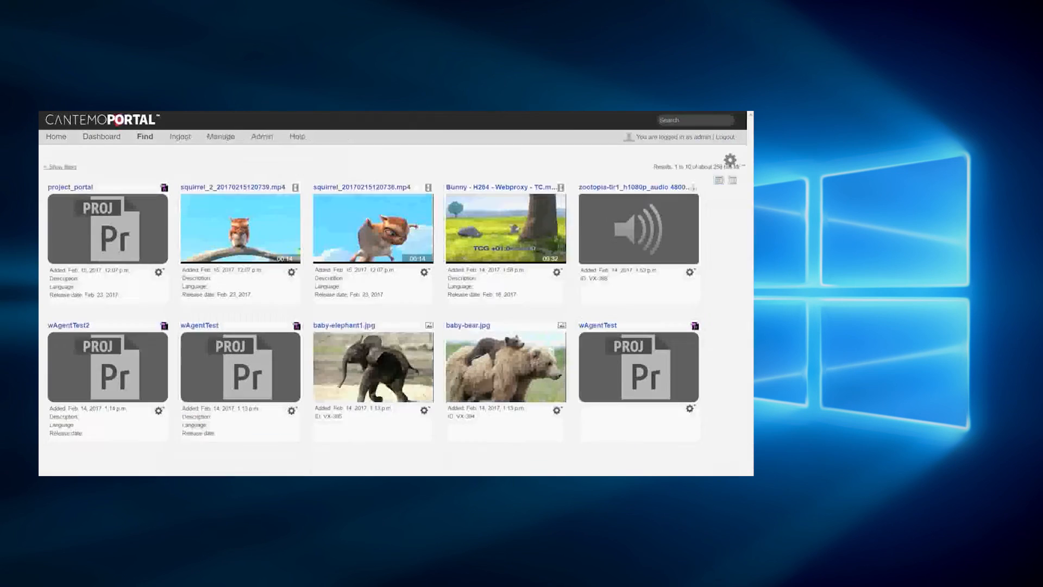